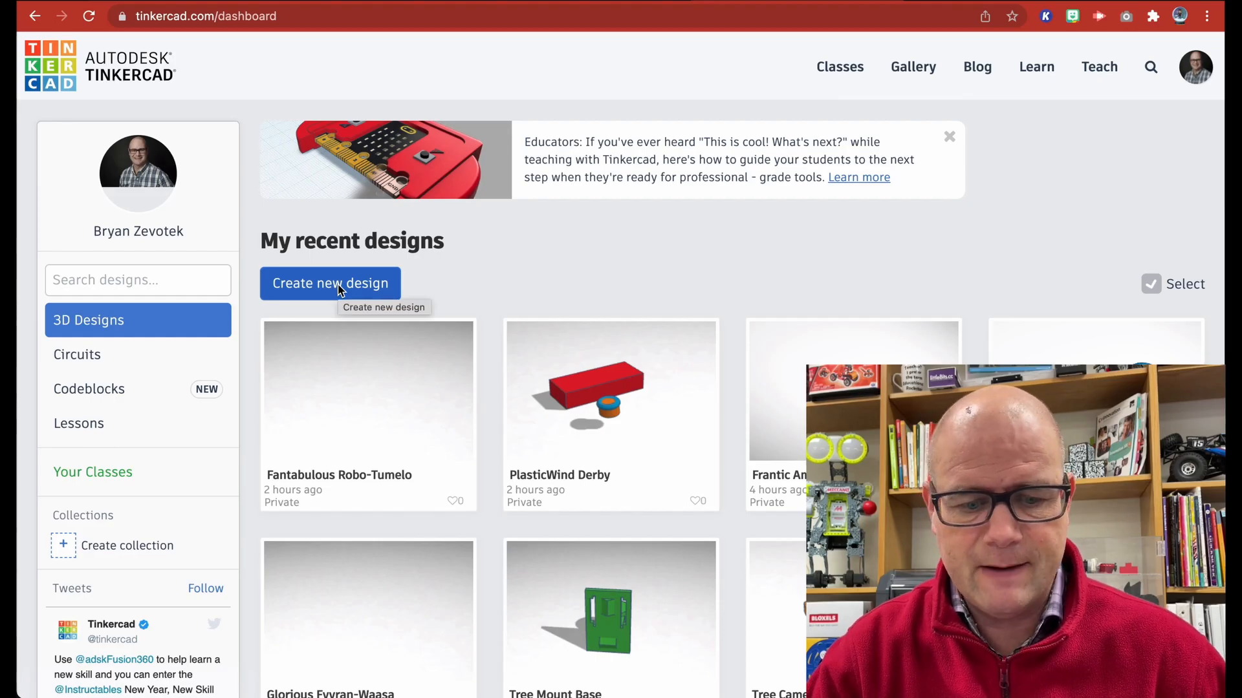
Open the Fantabulous Robo-Tumelo design from the dashboard and launch it in the 3D editor
{"action": "left_click", "coordinate": [366, 392]}
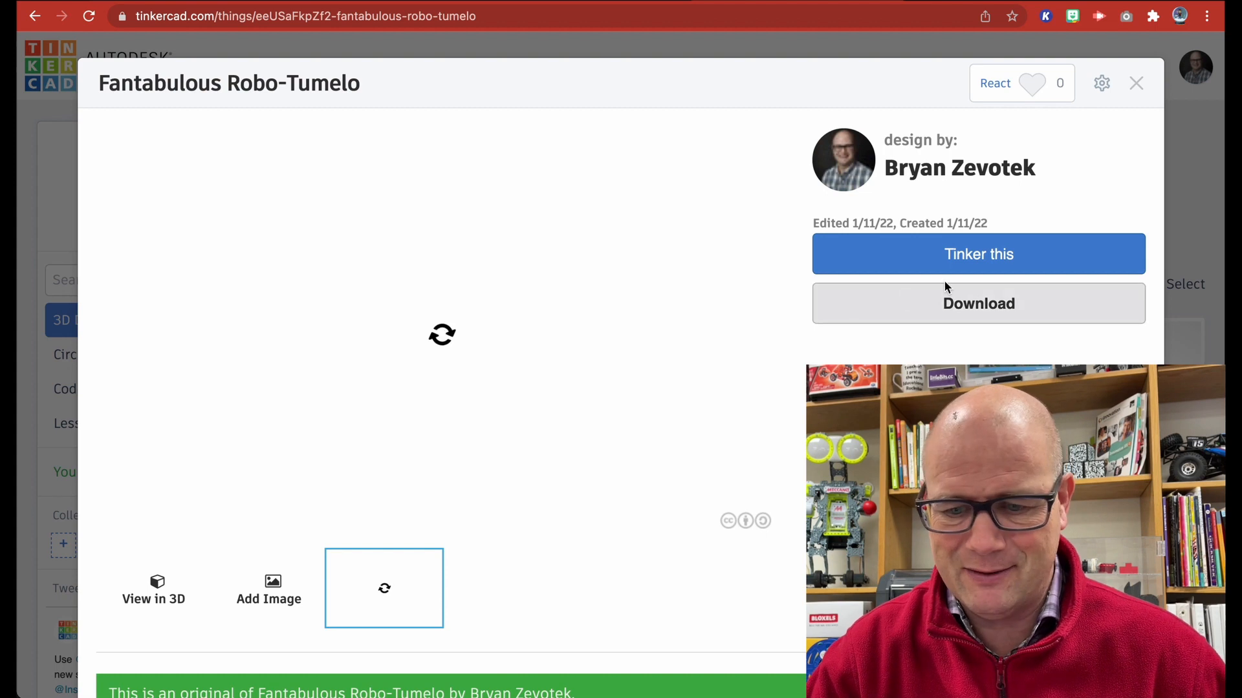
{"action": "left_click", "coordinate": [978, 253]}
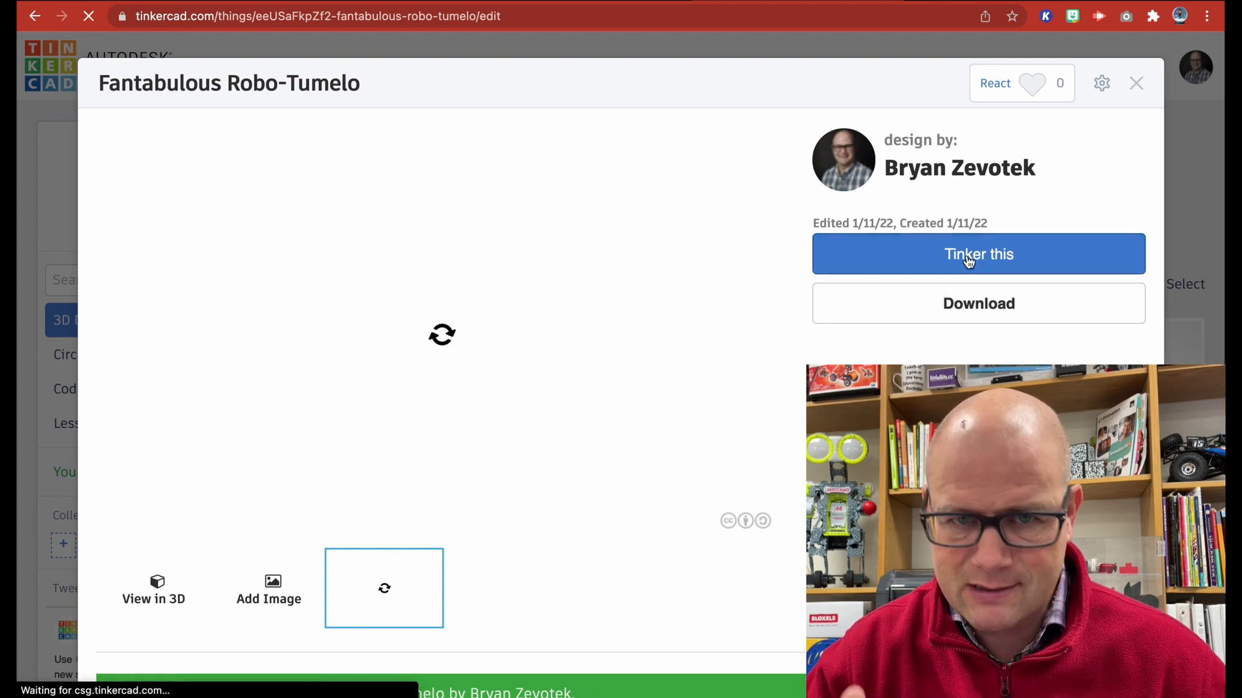
{"action": "left_click", "coordinate": [978, 253]}
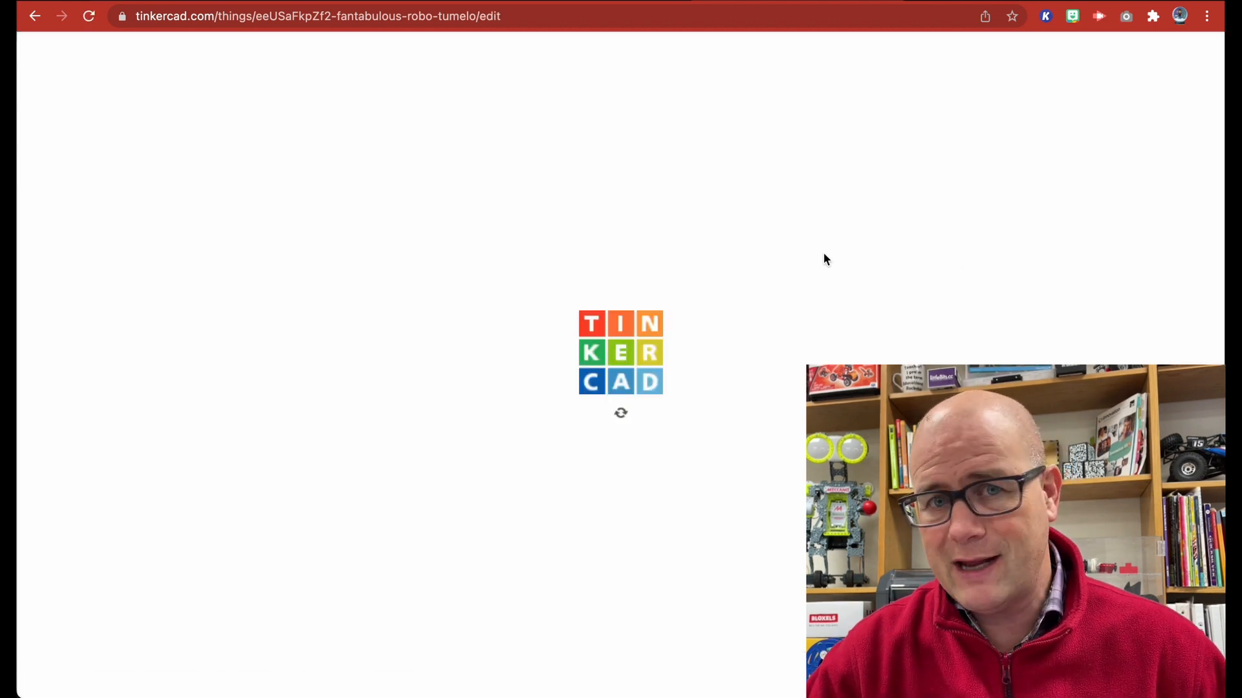
{"action": "mouse_move", "coordinate": [788, 251]}
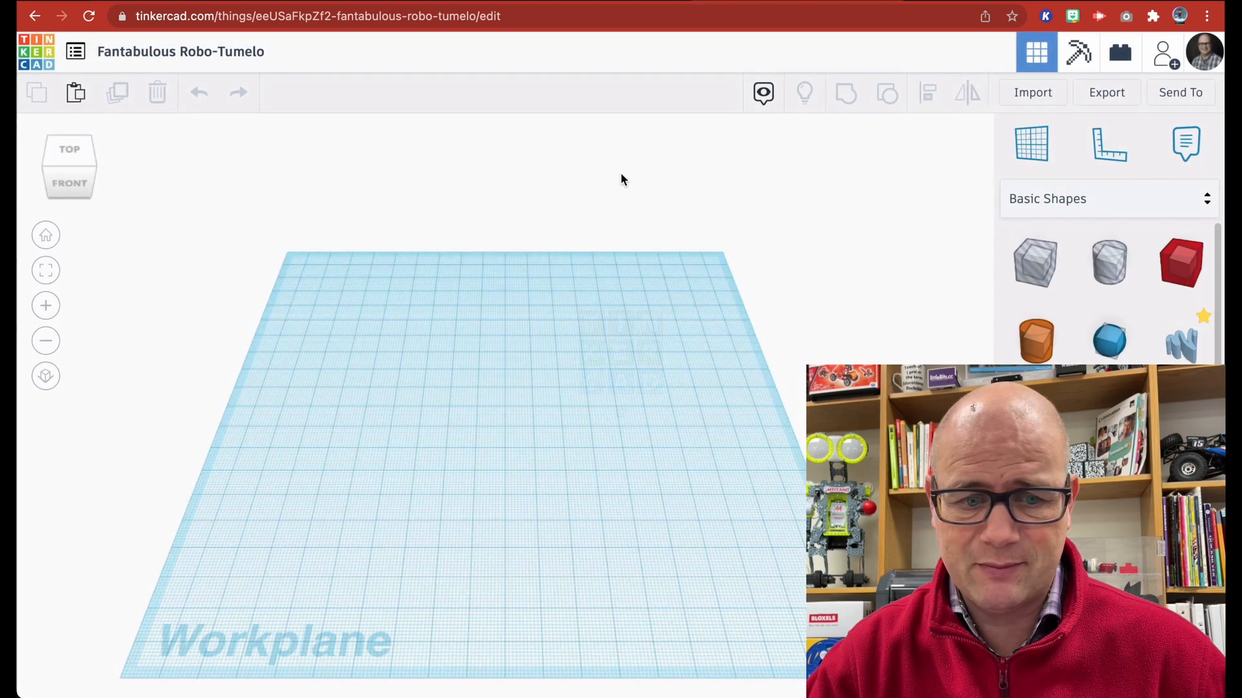
{"action": "mouse_move", "coordinate": [245, 71]}
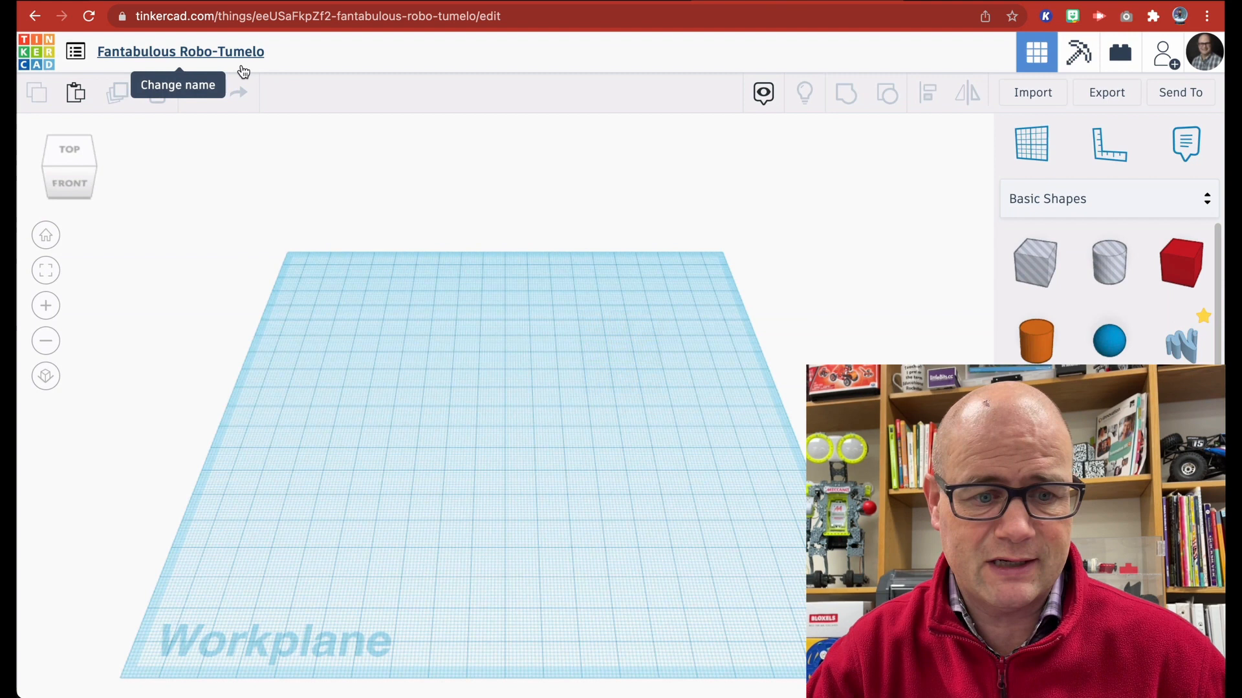
{"action": "mouse_move", "coordinate": [274, 62]}
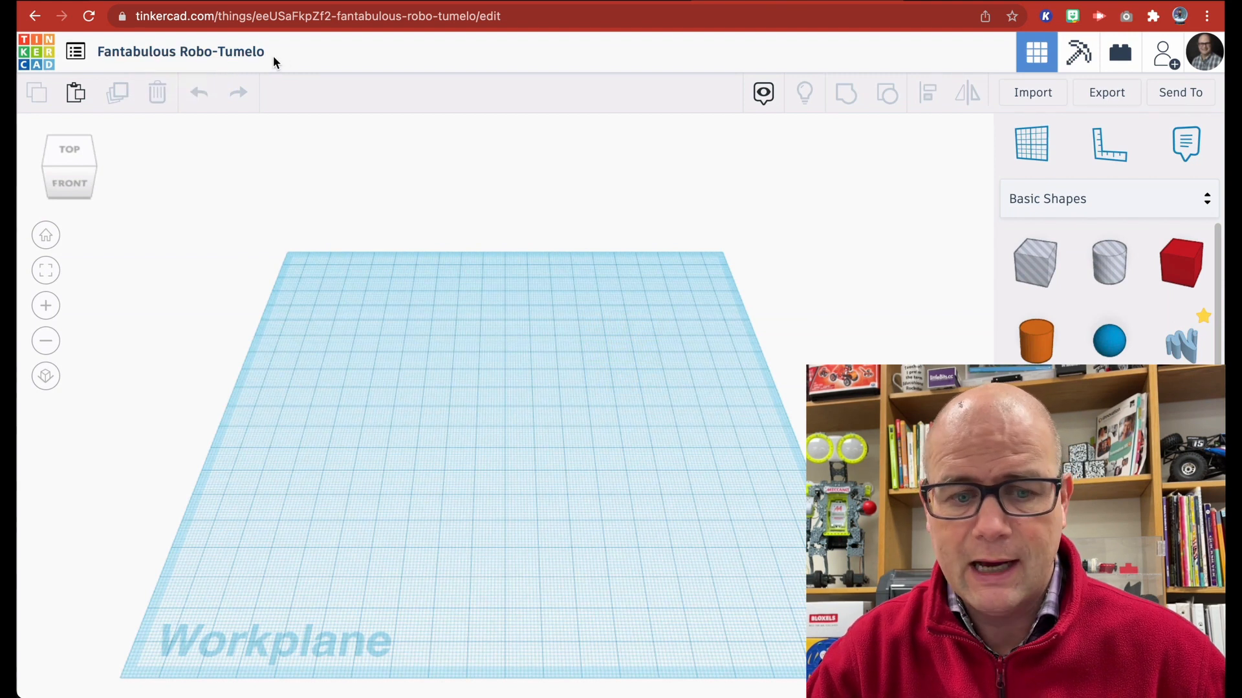
{"action": "mouse_move", "coordinate": [197, 140]}
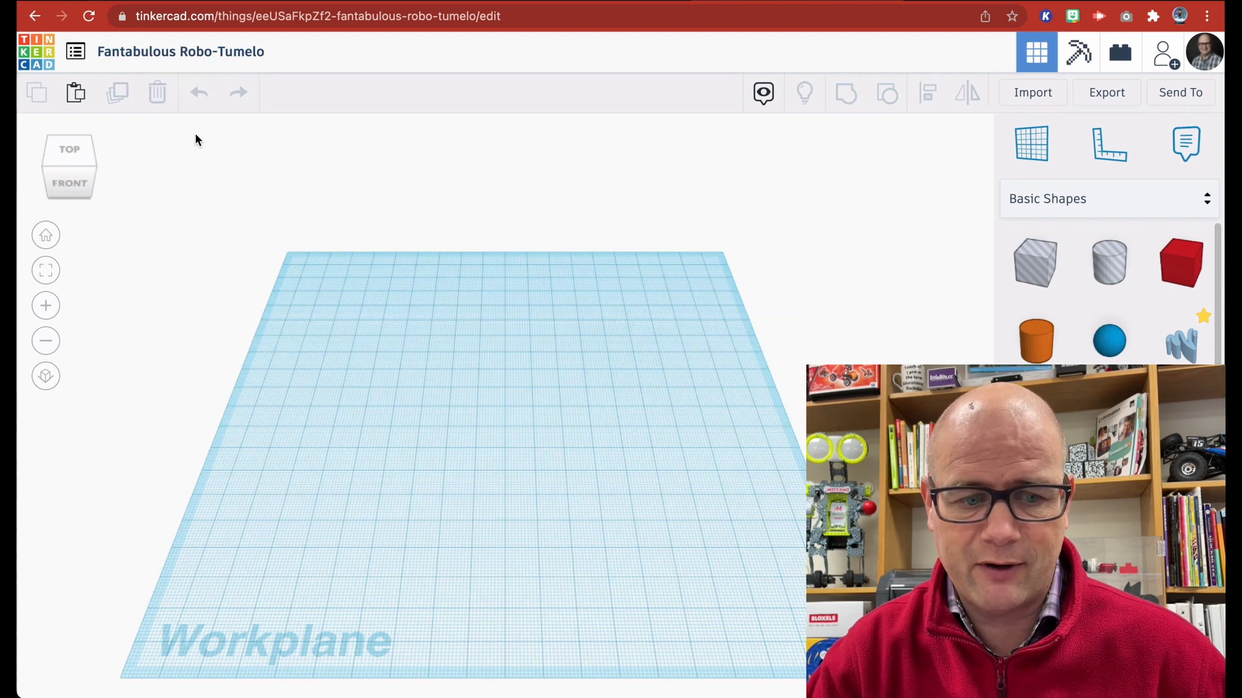
{"action": "left_click", "coordinate": [69, 183]}
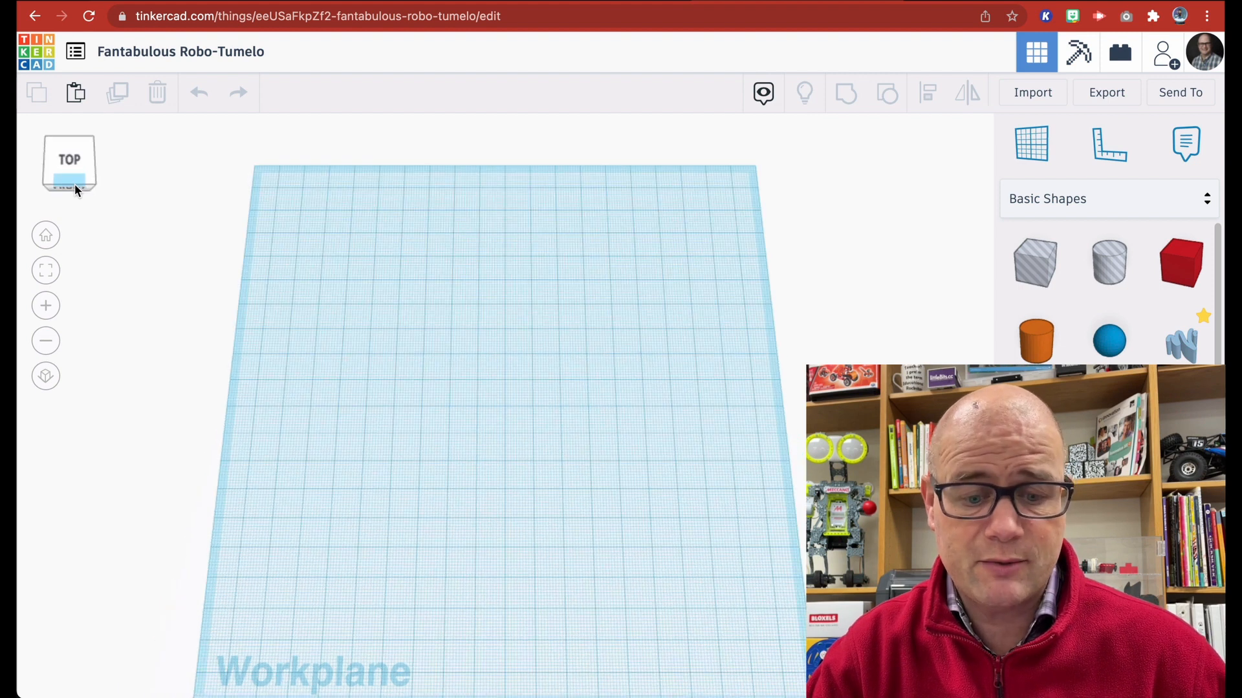
{"action": "left_click", "coordinate": [69, 174]}
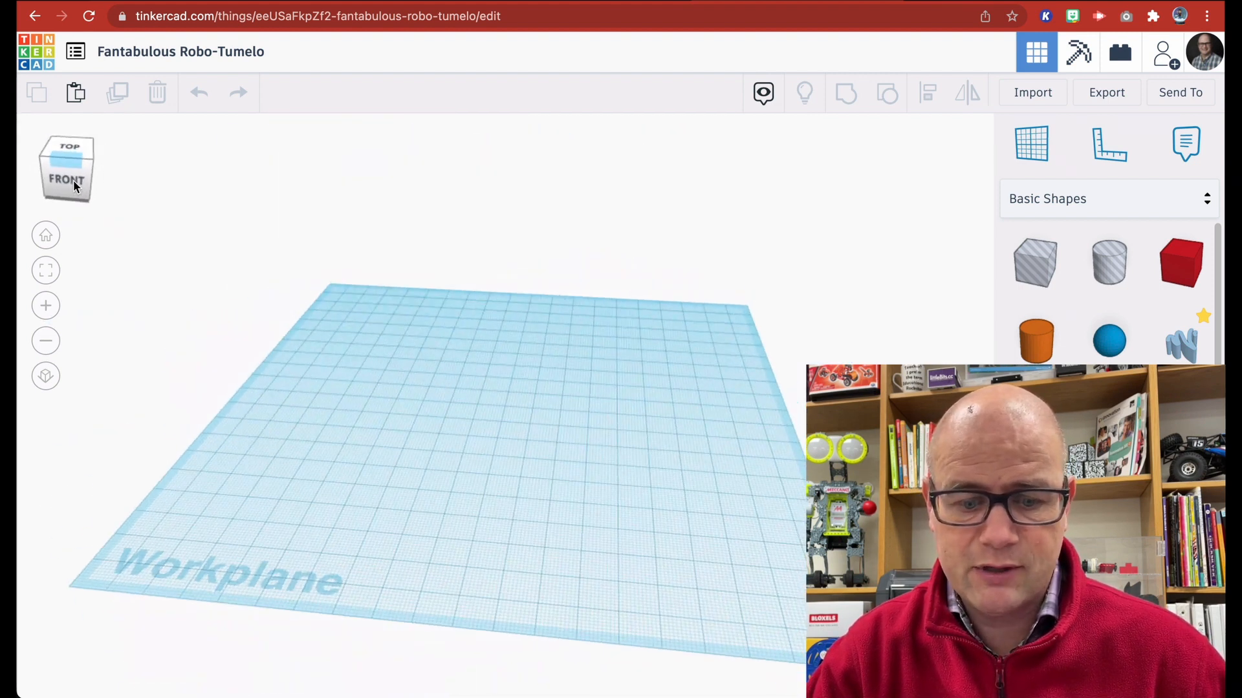
{"action": "left_click", "coordinate": [69, 179]}
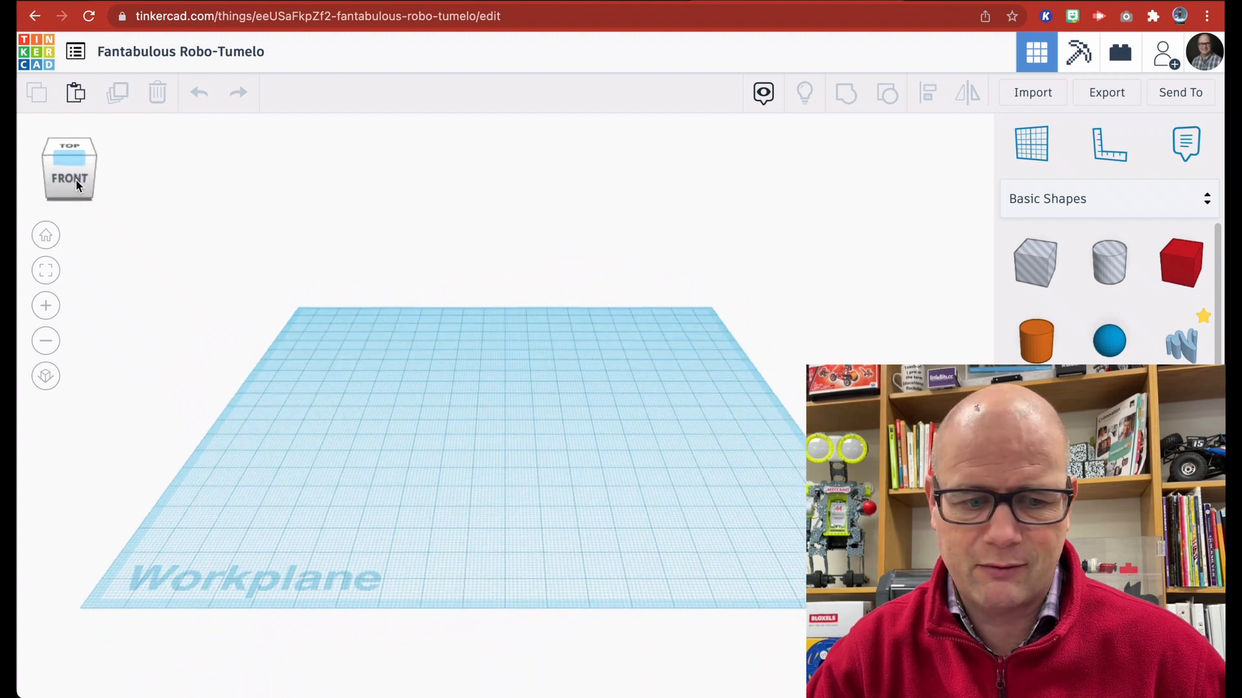
{"action": "left_click", "coordinate": [45, 235]}
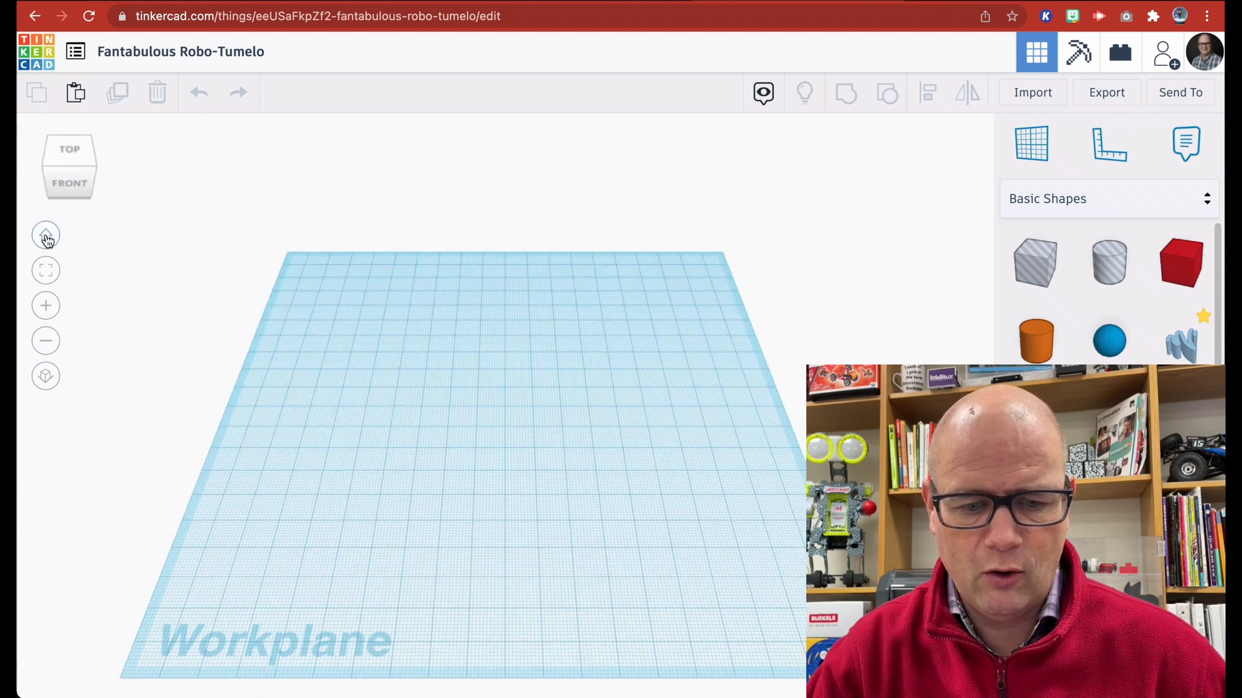
{"action": "mouse_move", "coordinate": [46, 270]}
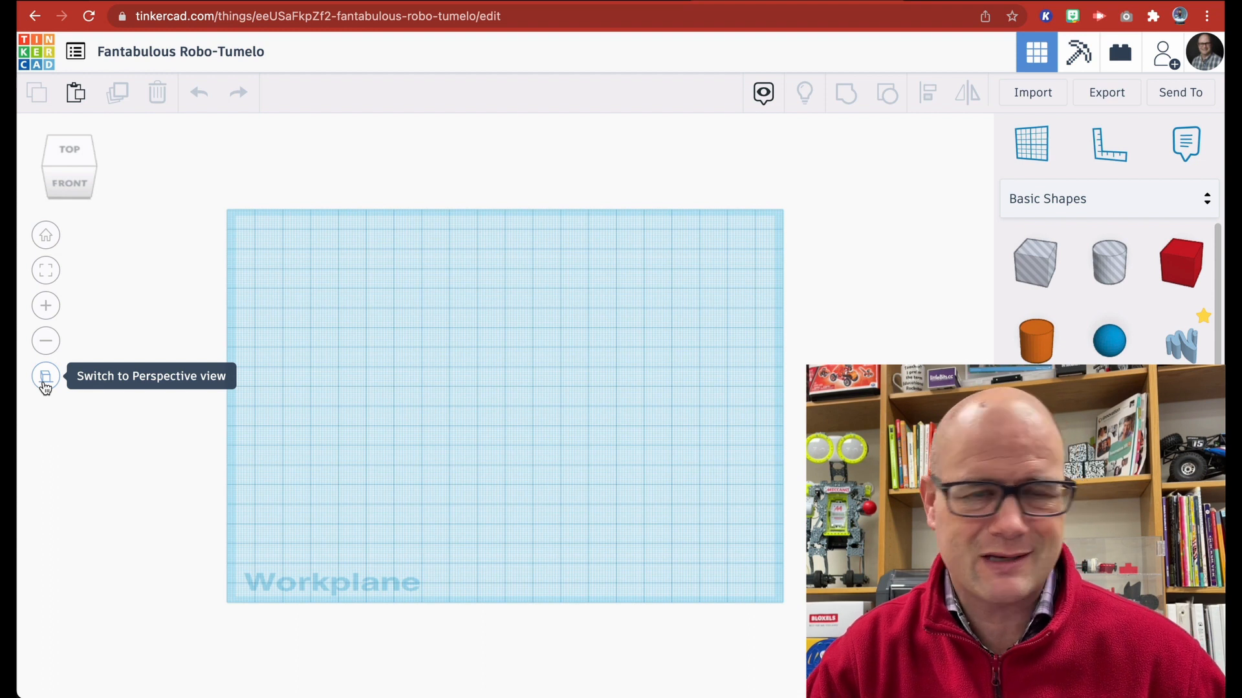
{"action": "left_click", "coordinate": [45, 376]}
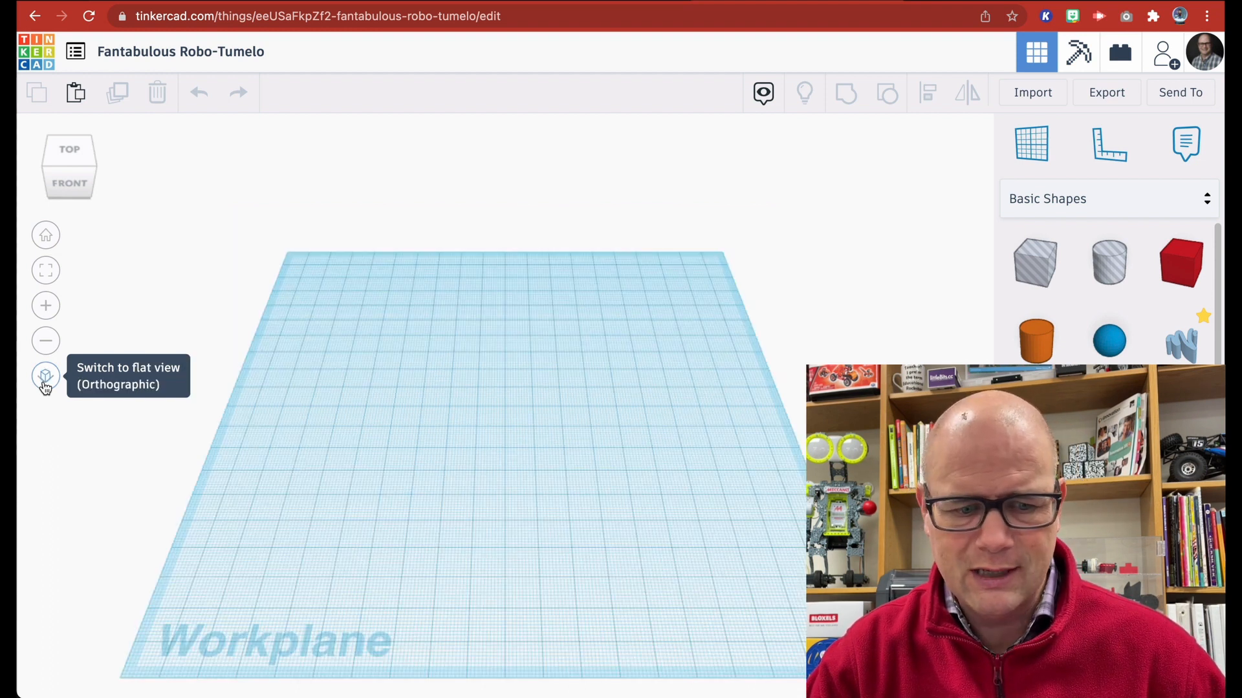
{"action": "mouse_move", "coordinate": [580, 417]}
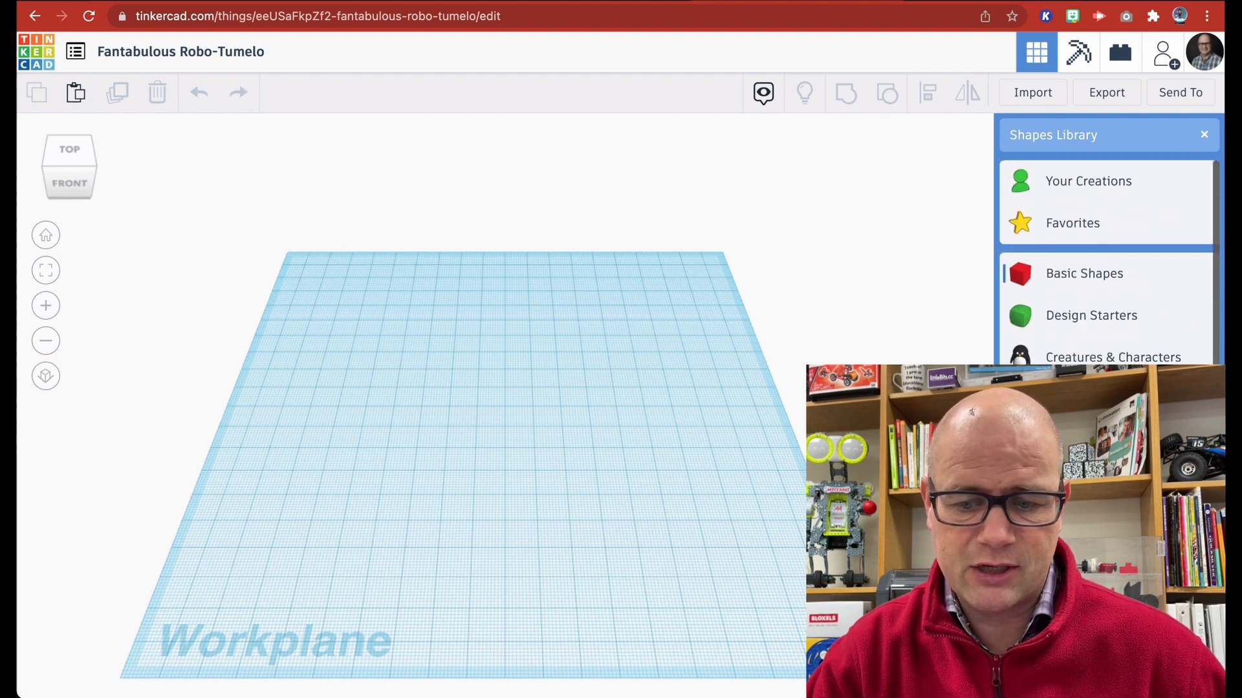
Return to Basic Shapes, select the red box to inspect its properties, then deselect it
{"action": "left_click", "coordinate": [1084, 273]}
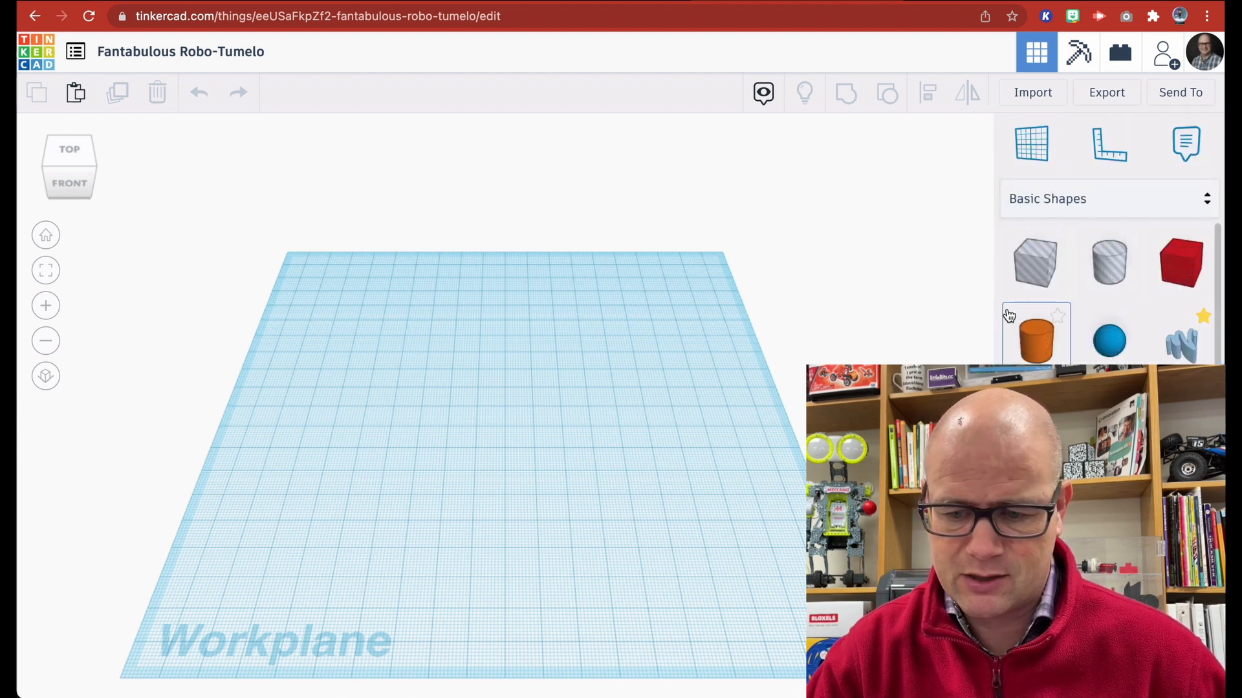
{"action": "mouse_move", "coordinate": [1181, 261]}
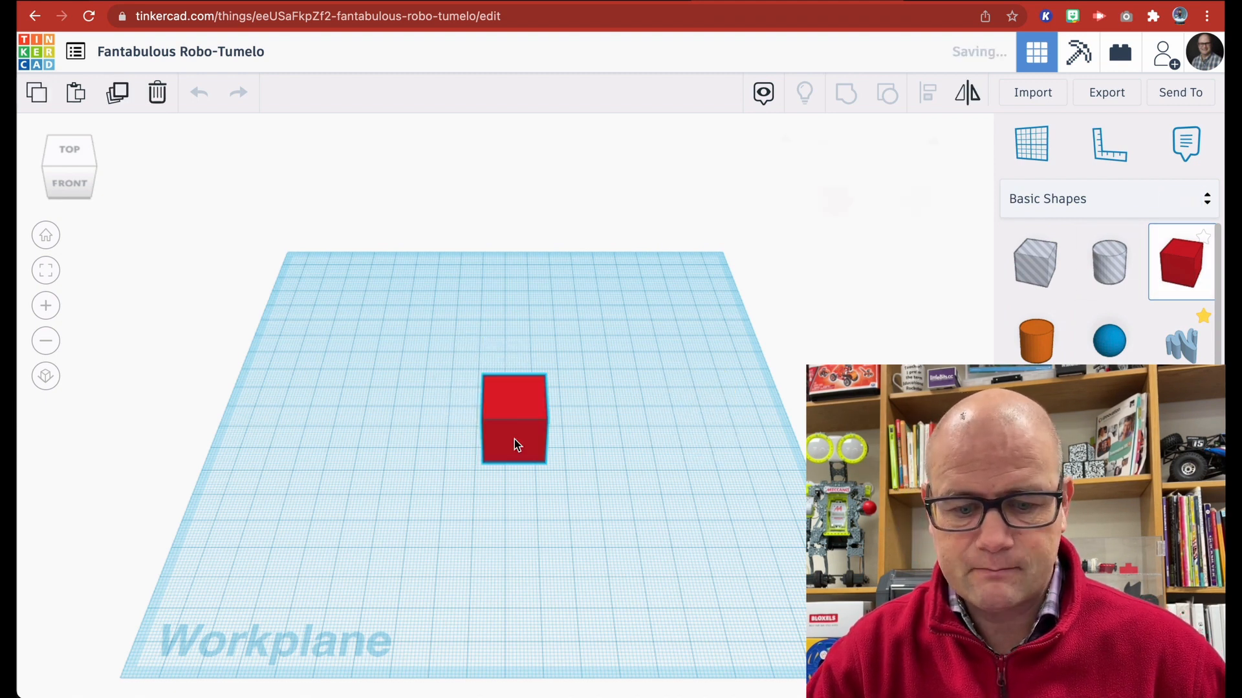
{"action": "left_click", "coordinate": [513, 417]}
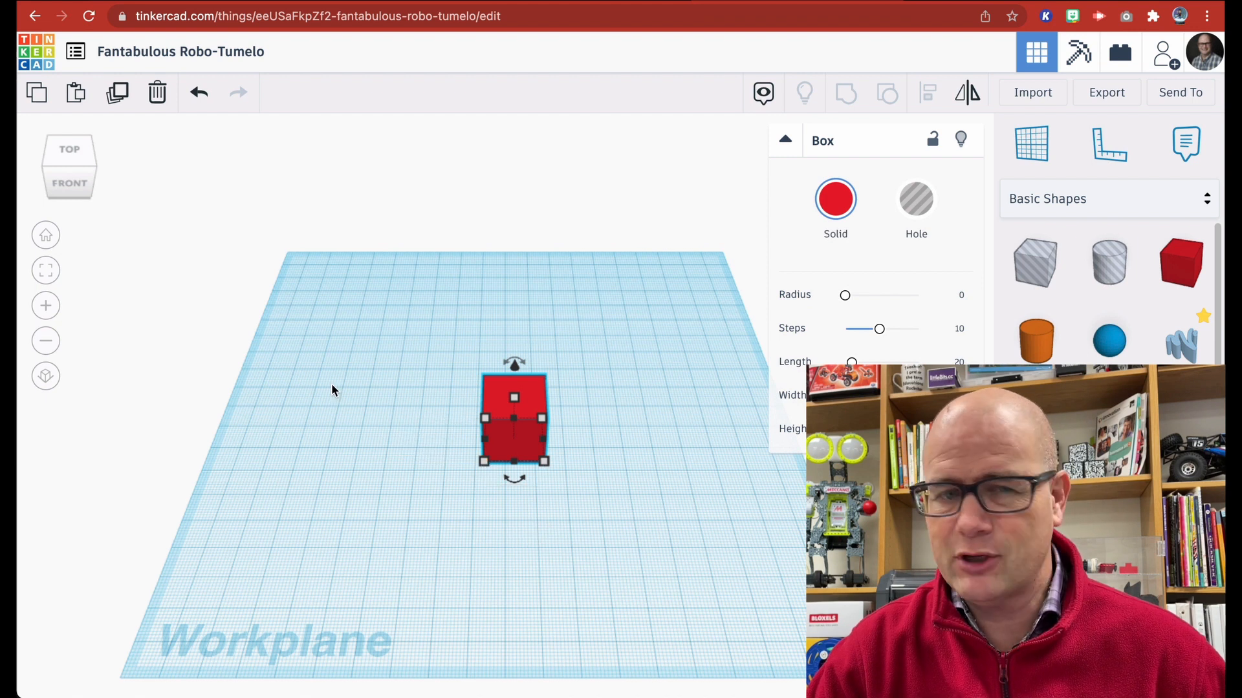
{"action": "mouse_move", "coordinate": [522, 375]}
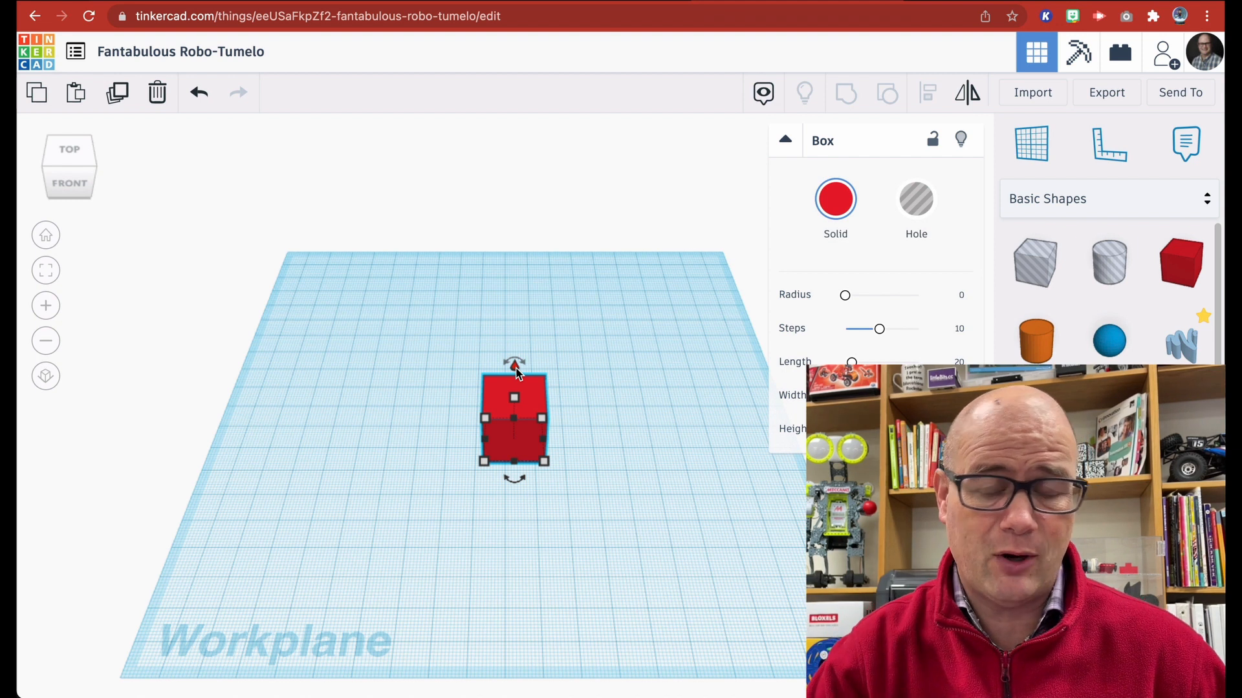
{"action": "mouse_move", "coordinate": [599, 288]}
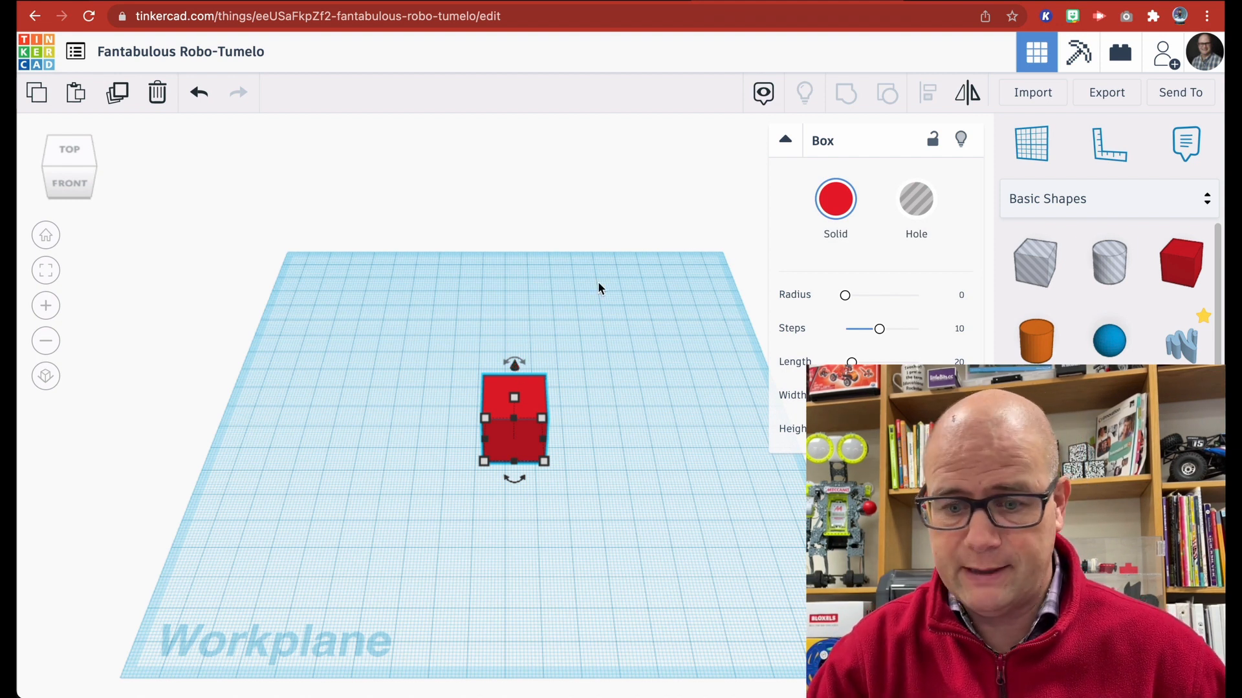
{"action": "left_click", "coordinate": [574, 327]}
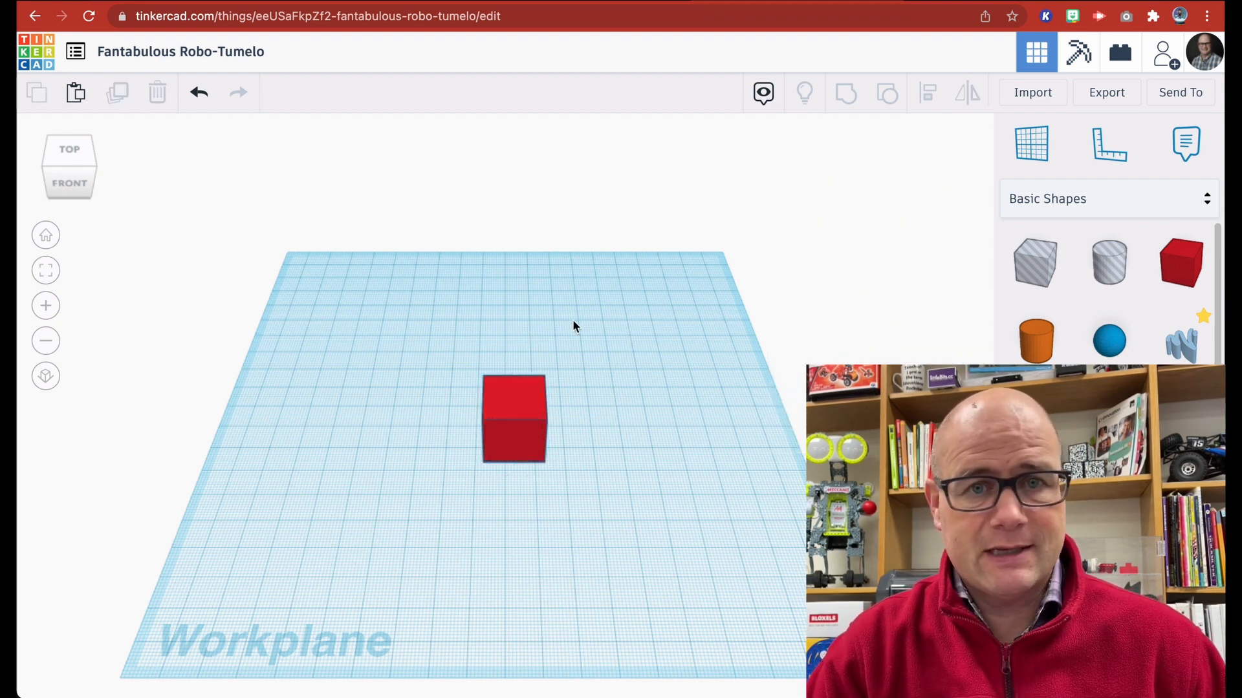
{"action": "mouse_move", "coordinate": [1036, 262]}
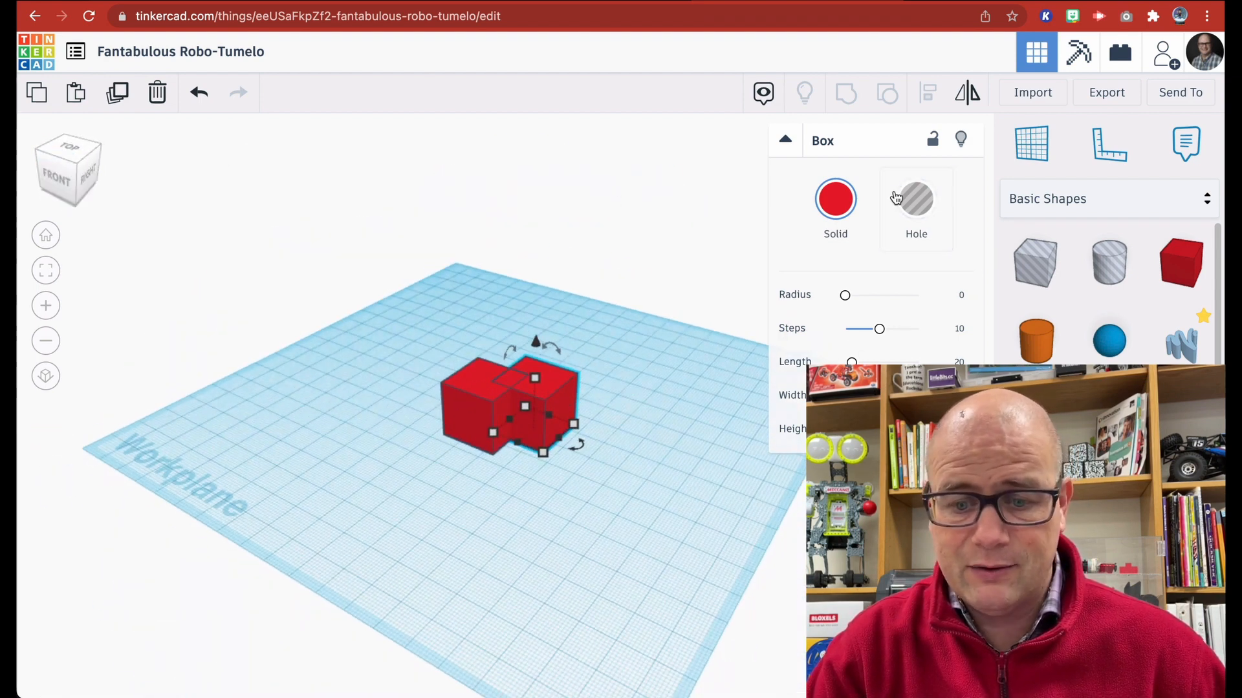
Make the overlapping box a hole and group it with the red box to cut a corner notch
{"action": "left_click", "coordinate": [916, 202]}
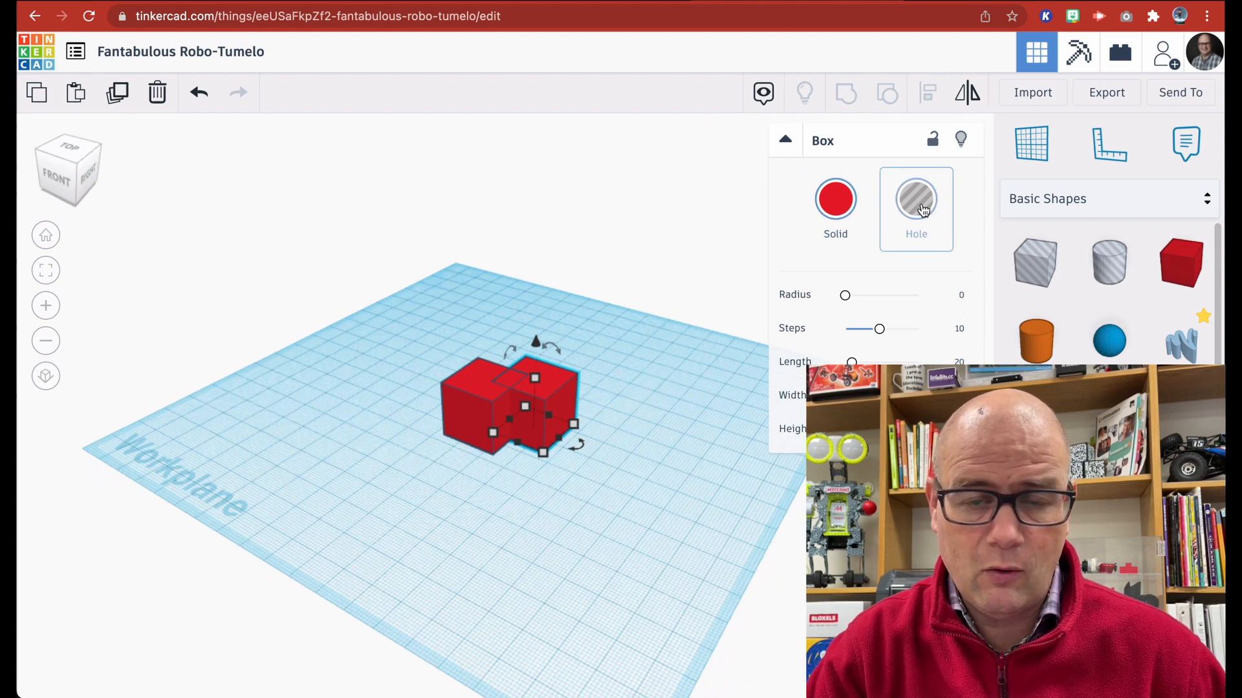
{"action": "left_click", "coordinate": [916, 199]}
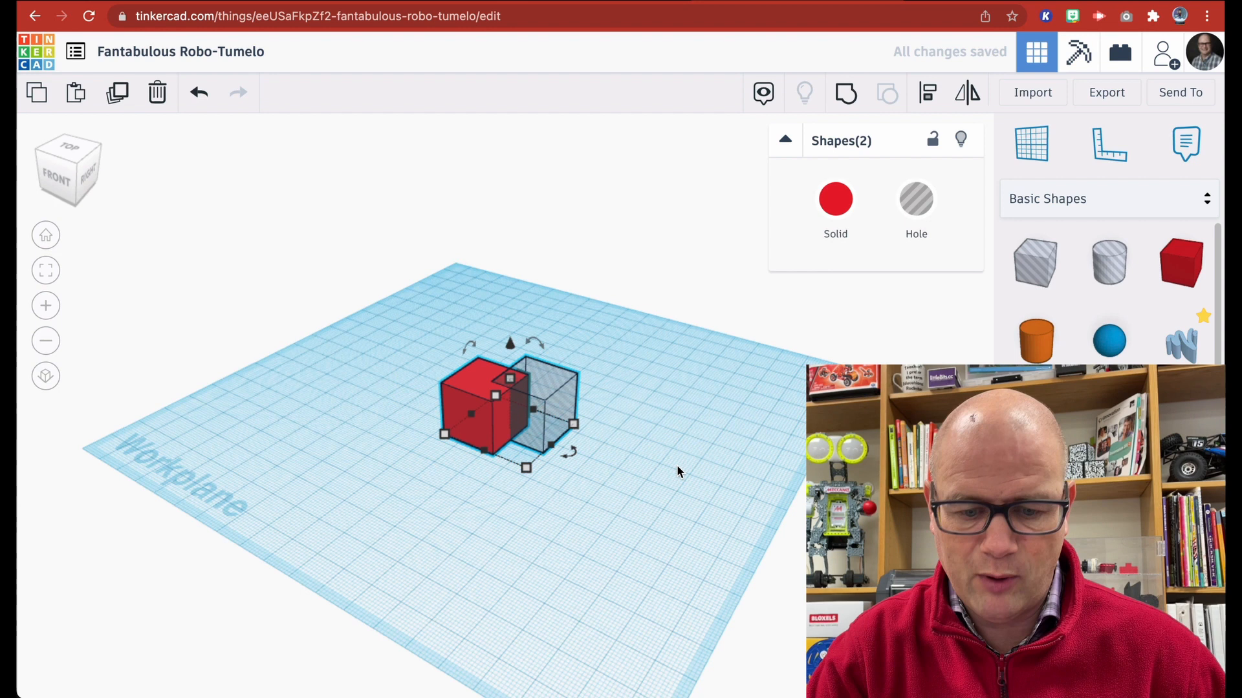
{"action": "mouse_move", "coordinate": [846, 93]}
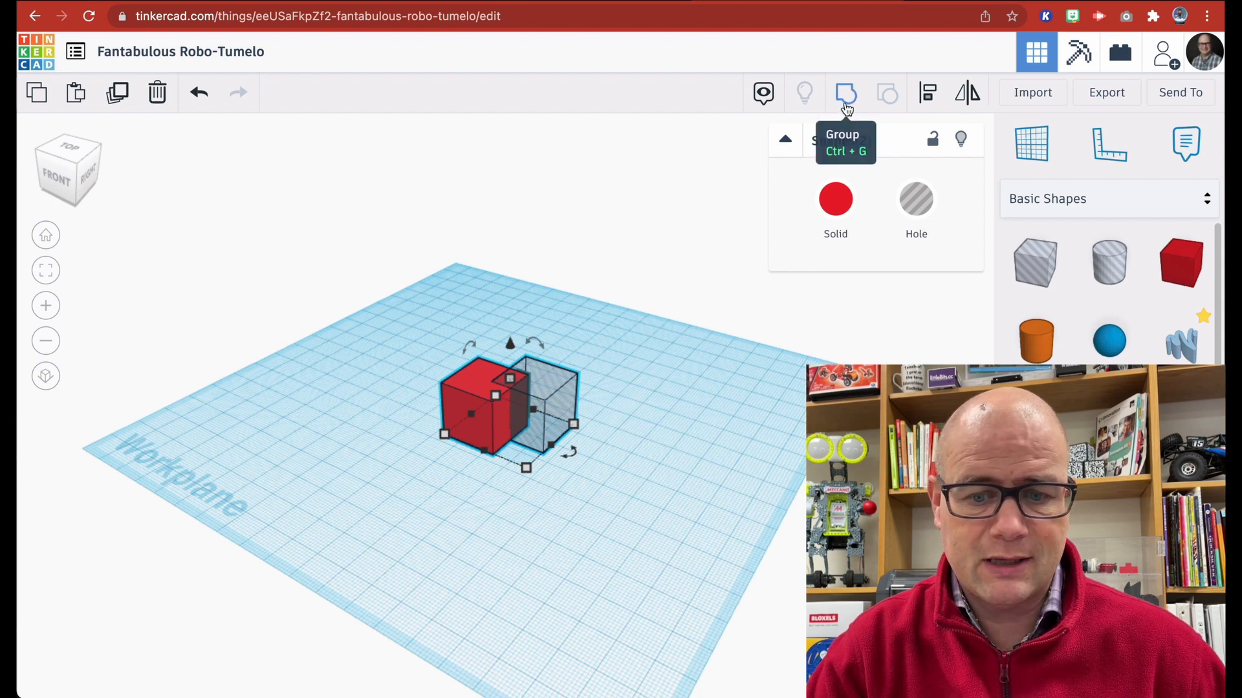
{"action": "left_click", "coordinate": [844, 93]}
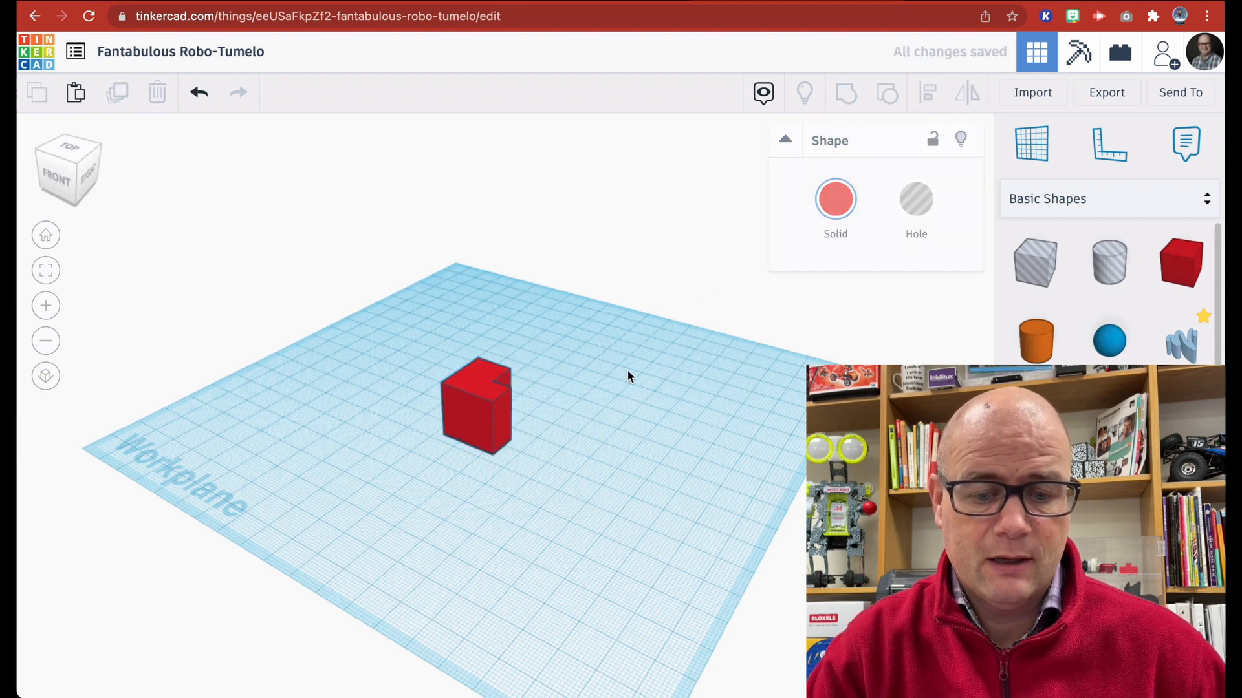
{"action": "left_click", "coordinate": [628, 375]}
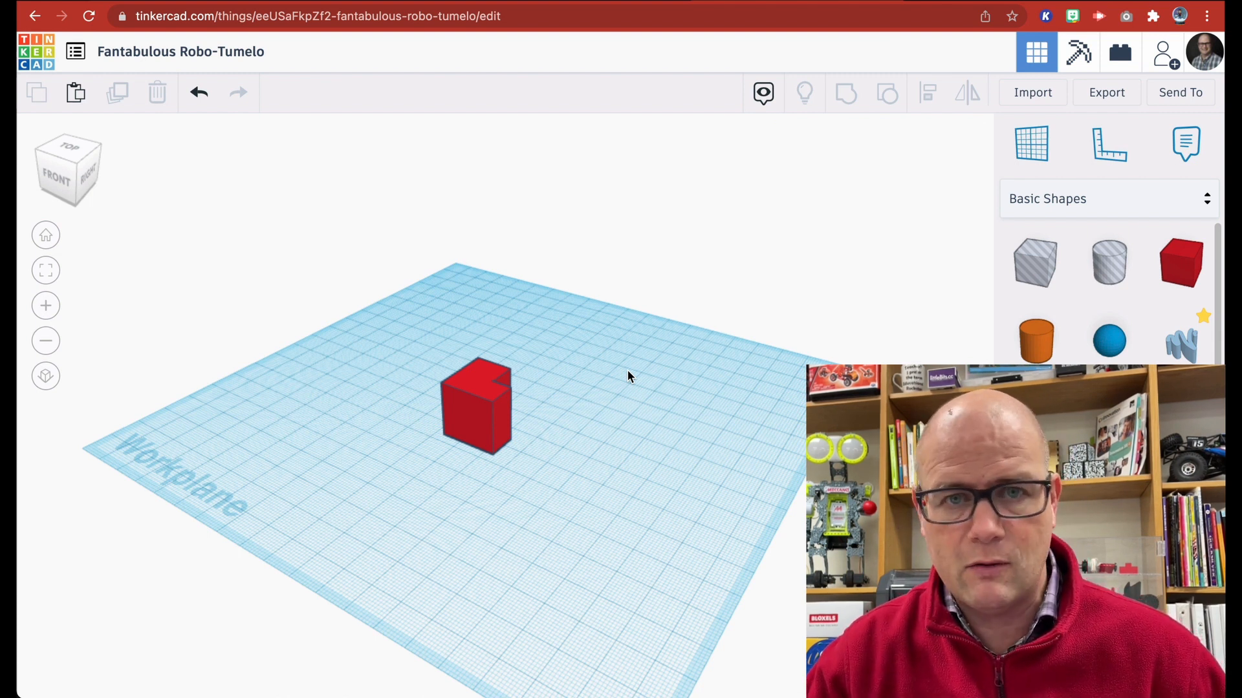
{"action": "mouse_move", "coordinate": [515, 348]}
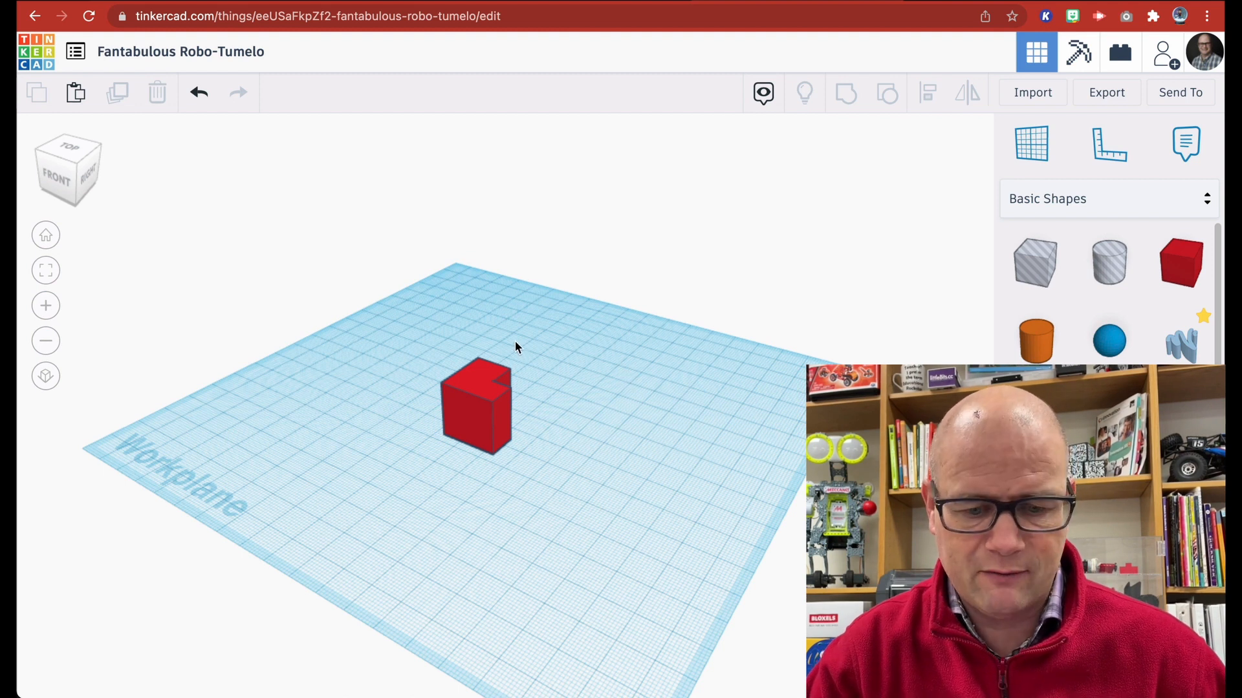
{"action": "mouse_move", "coordinate": [481, 350]}
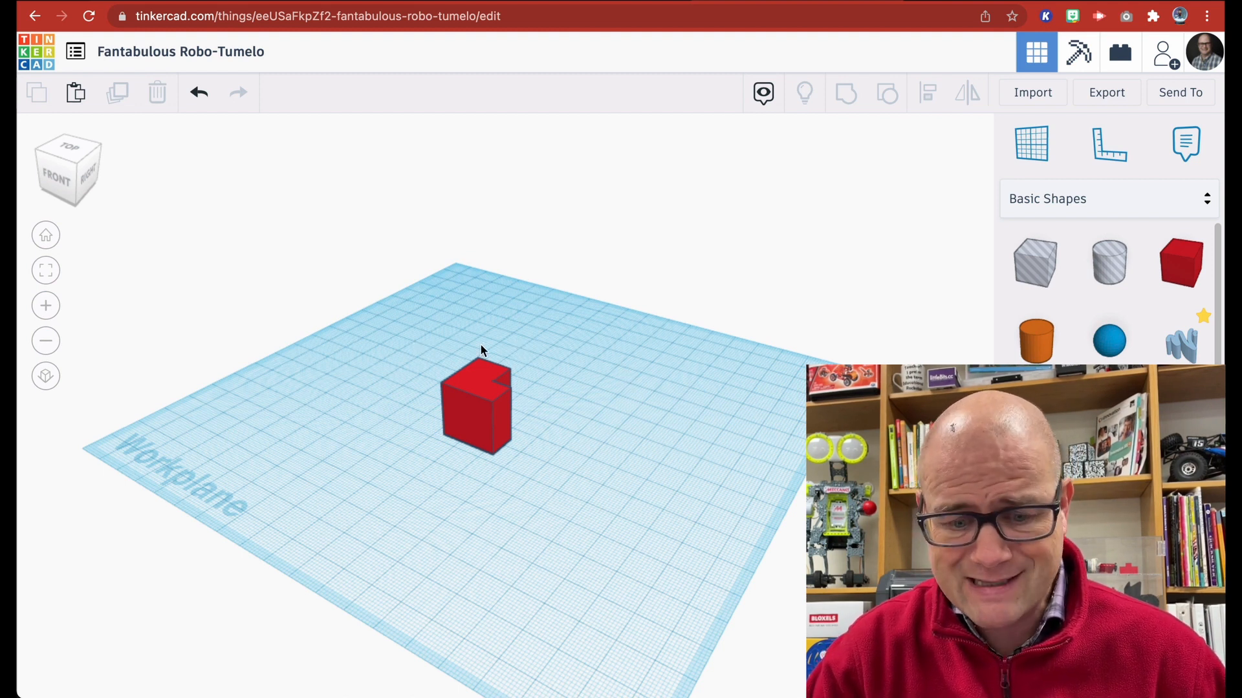
Undo the group, then select both boxes and group them into one shape again
{"action": "left_click", "coordinate": [68, 152]}
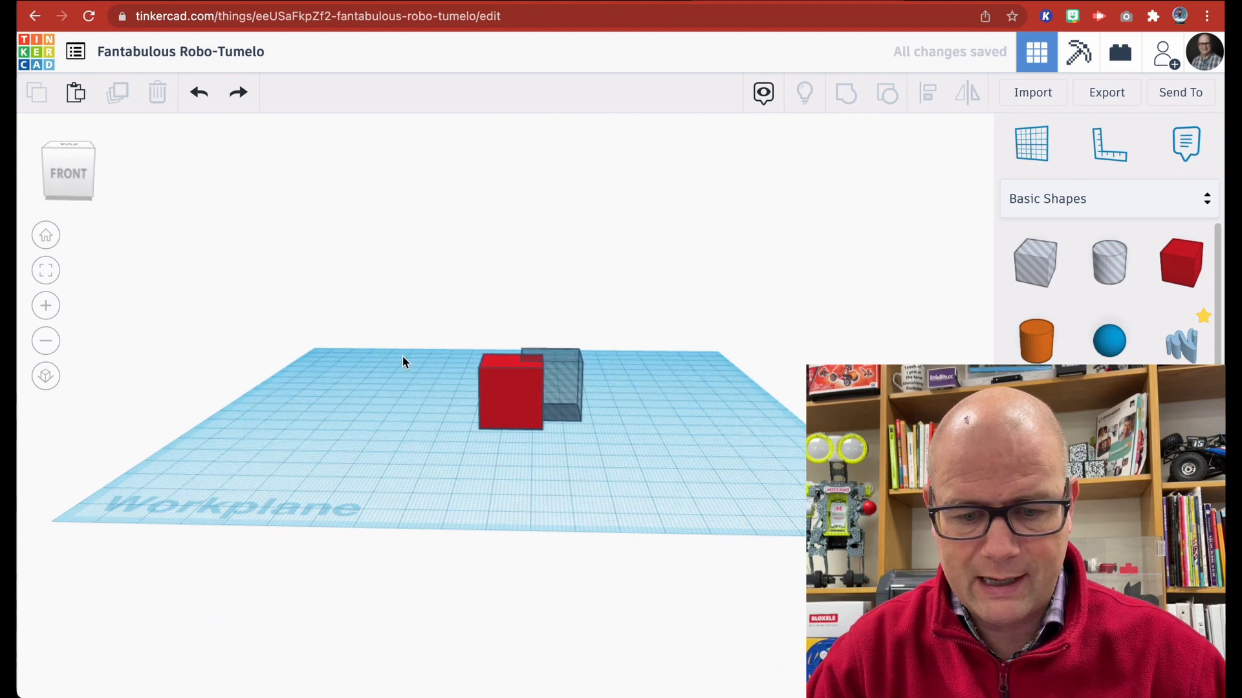
{"action": "left_click", "coordinate": [546, 388]}
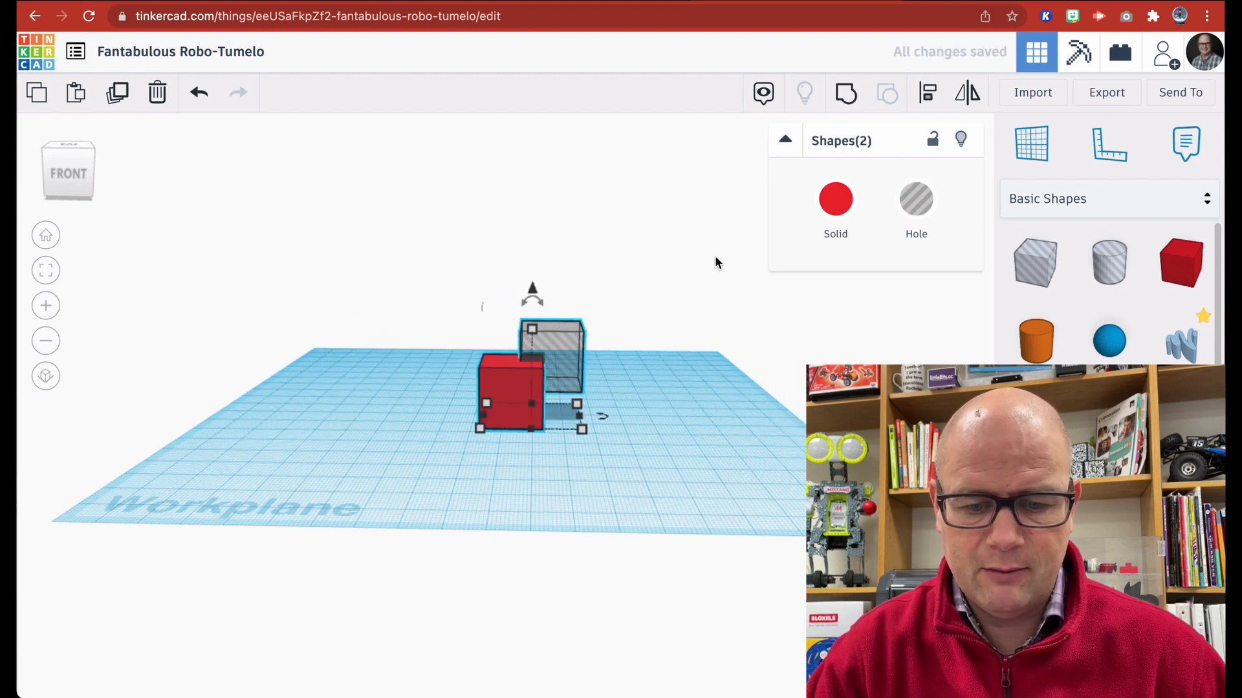
{"action": "left_click", "coordinate": [156, 93]}
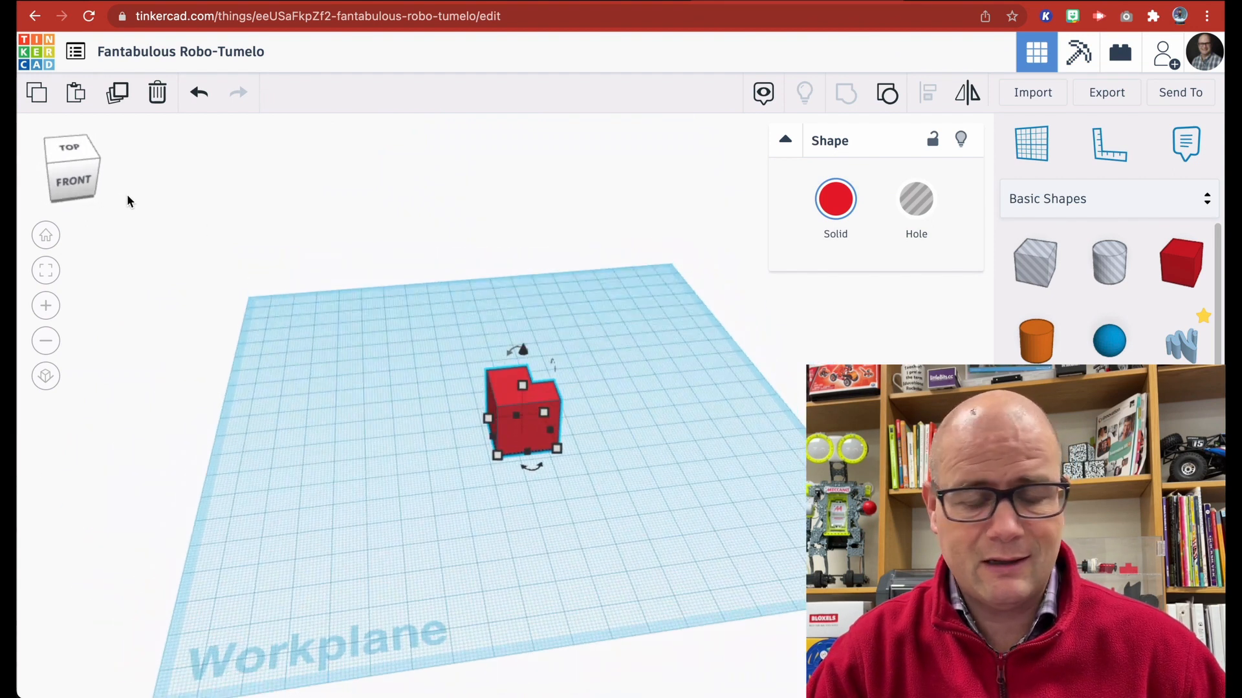
Review the merged shape's colour options and switch to the front view with the ViewCube
{"action": "left_click", "coordinate": [836, 199]}
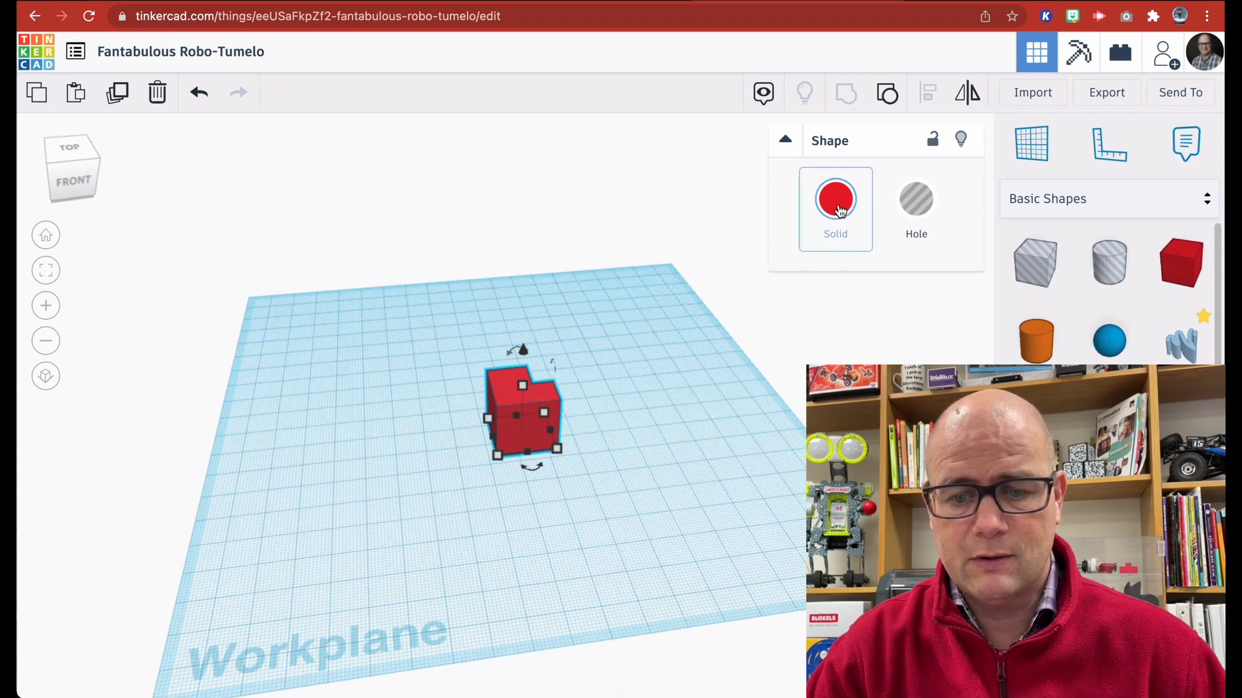
{"action": "left_click", "coordinate": [915, 200]}
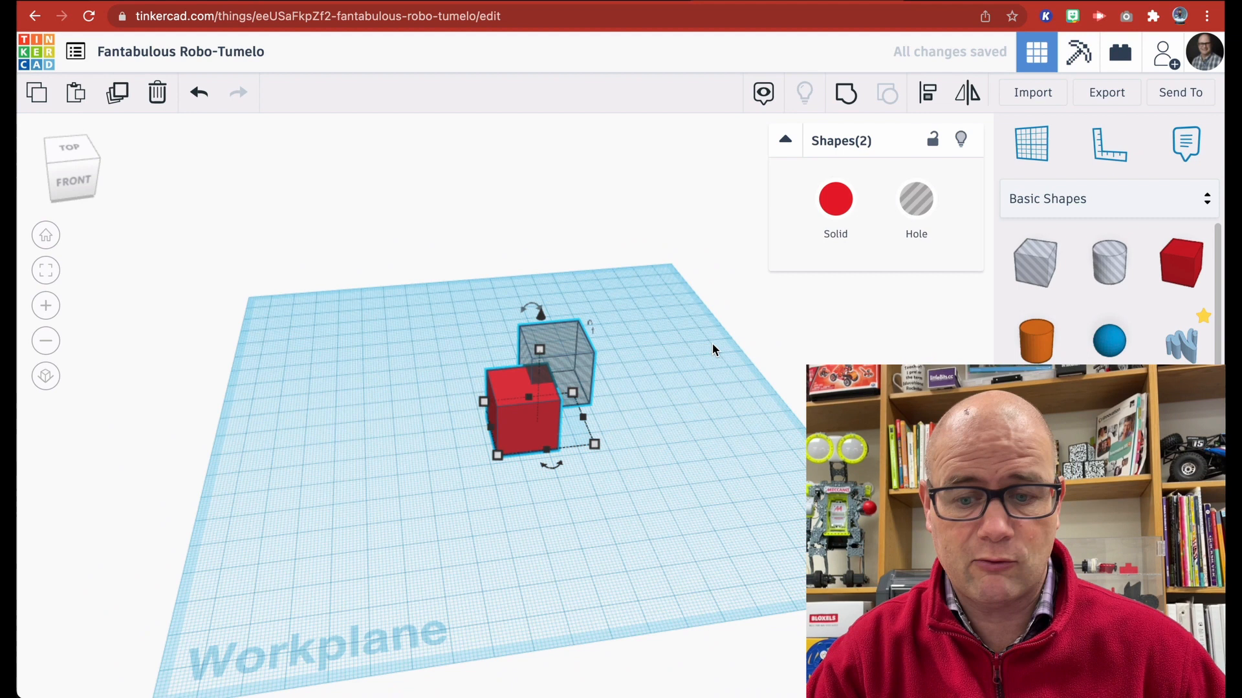
{"action": "mouse_move", "coordinate": [593, 393]}
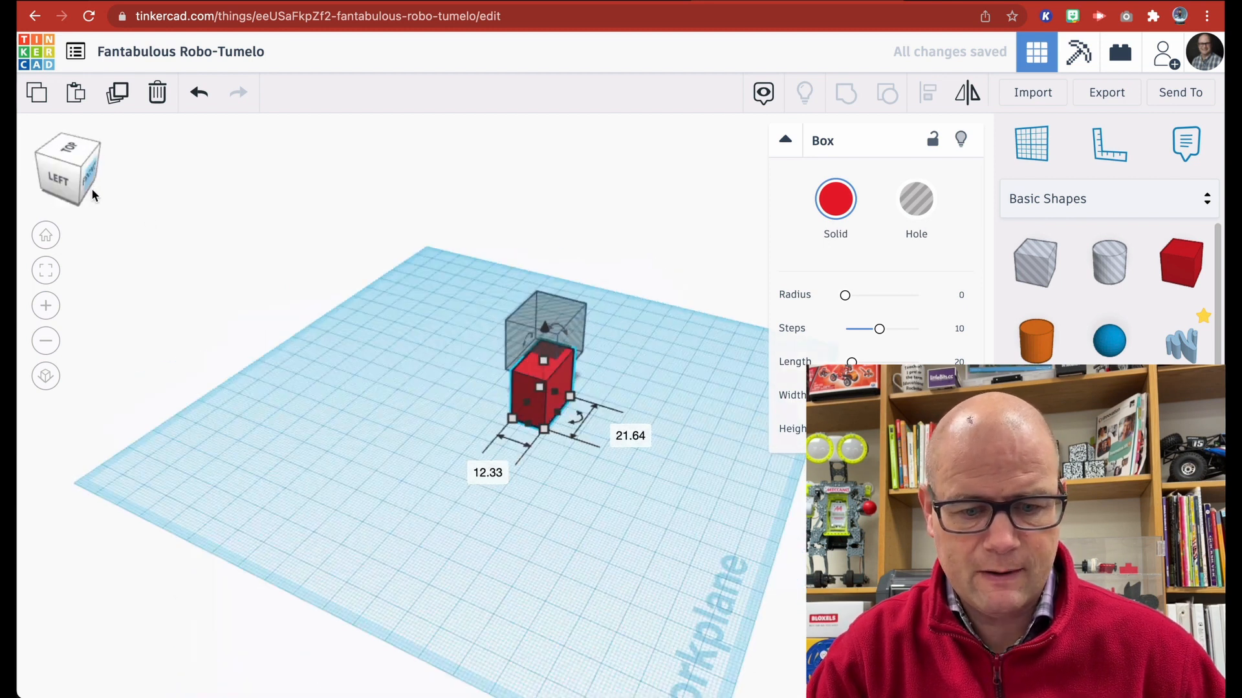
{"action": "left_click", "coordinate": [68, 168]}
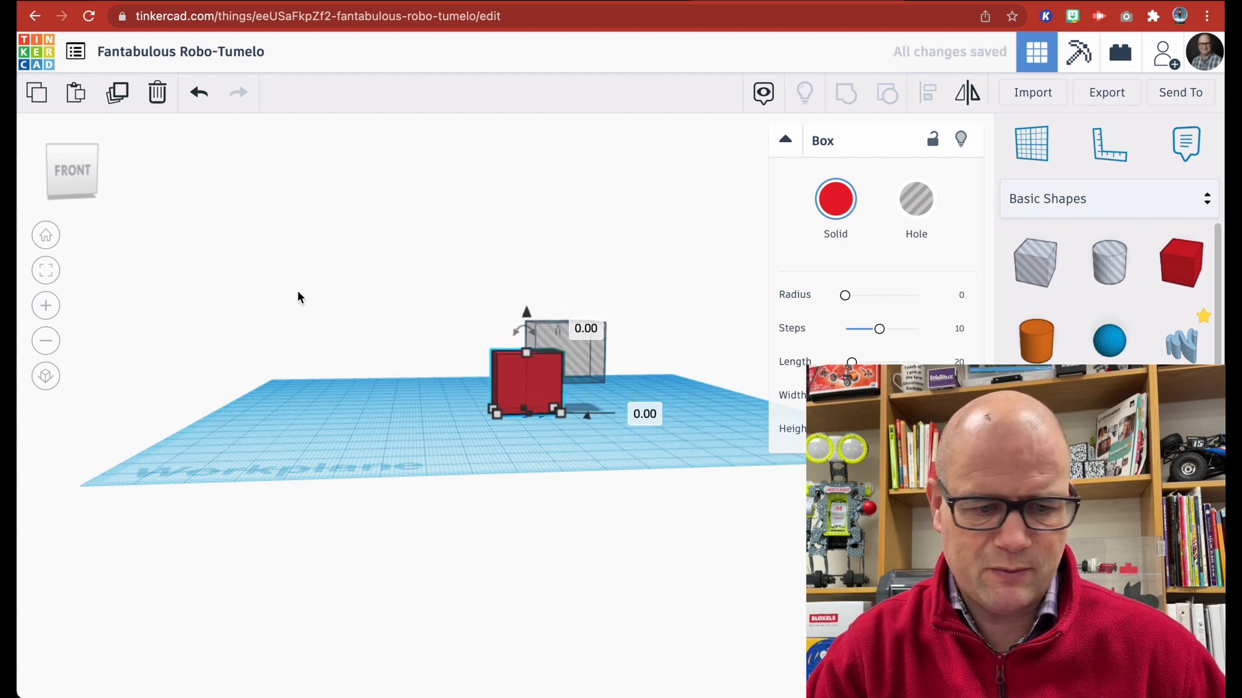
{"action": "mouse_move", "coordinate": [203, 185]}
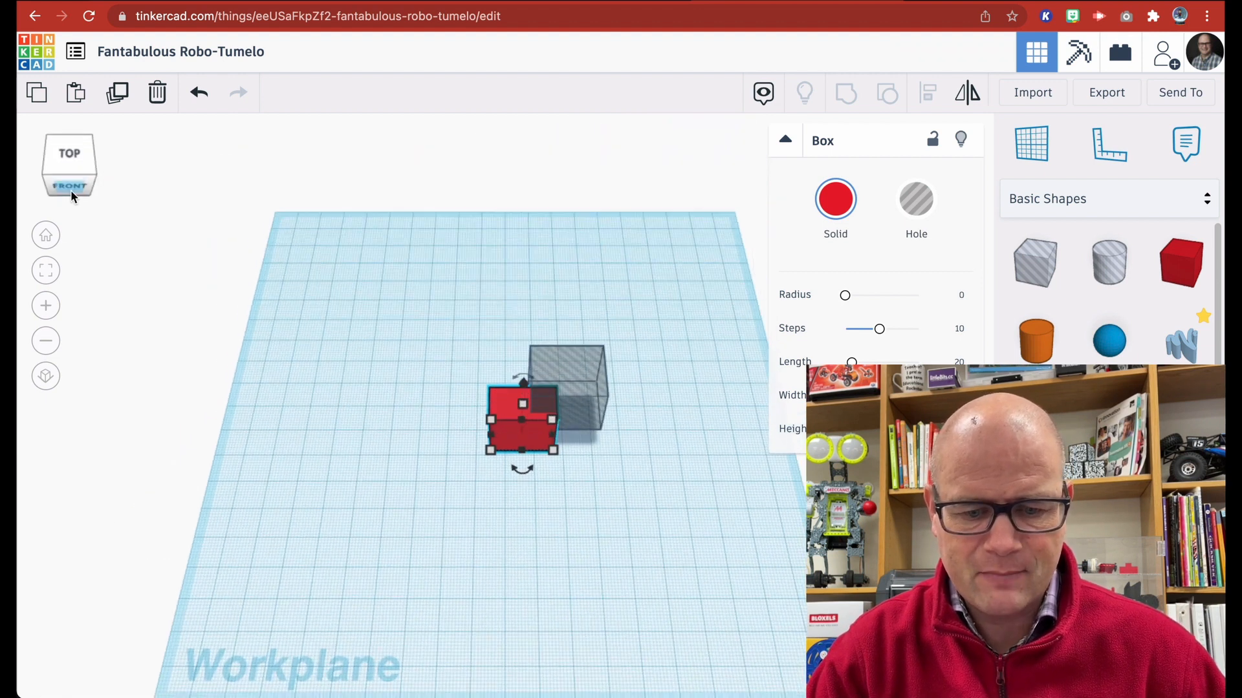
Set the workplane on the box's top face and select the teal round roof stacked on it
{"action": "left_click", "coordinate": [567, 380]}
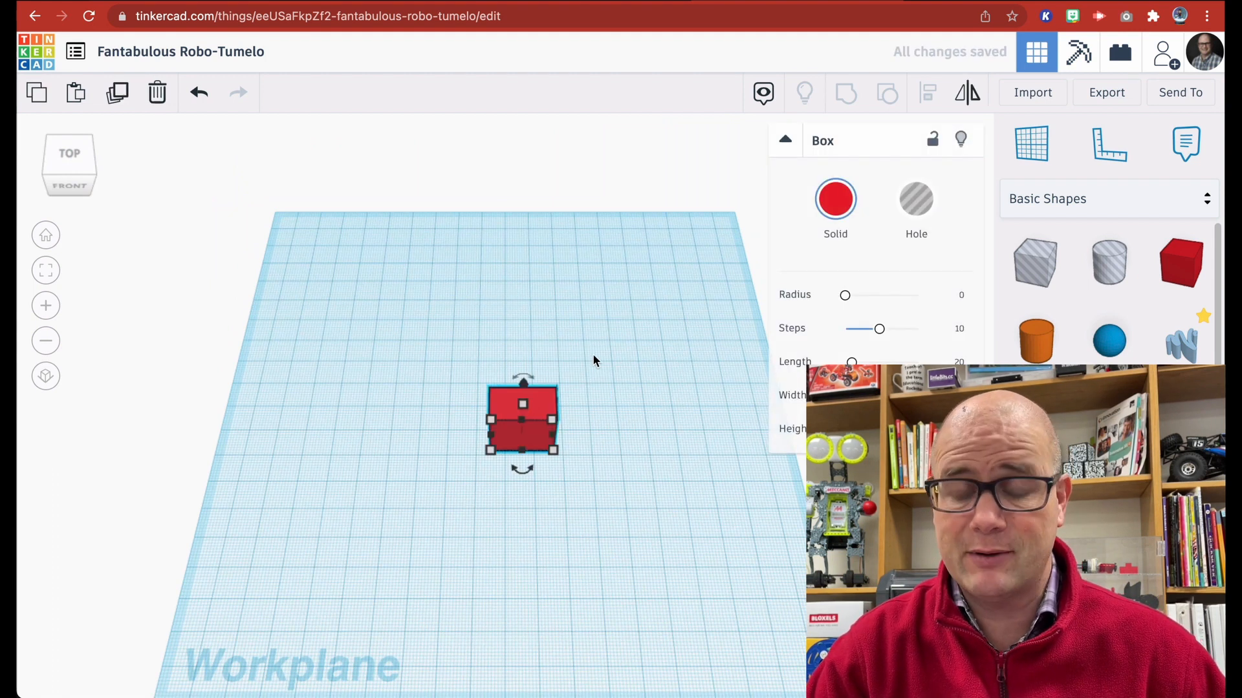
{"action": "mouse_move", "coordinate": [732, 241]}
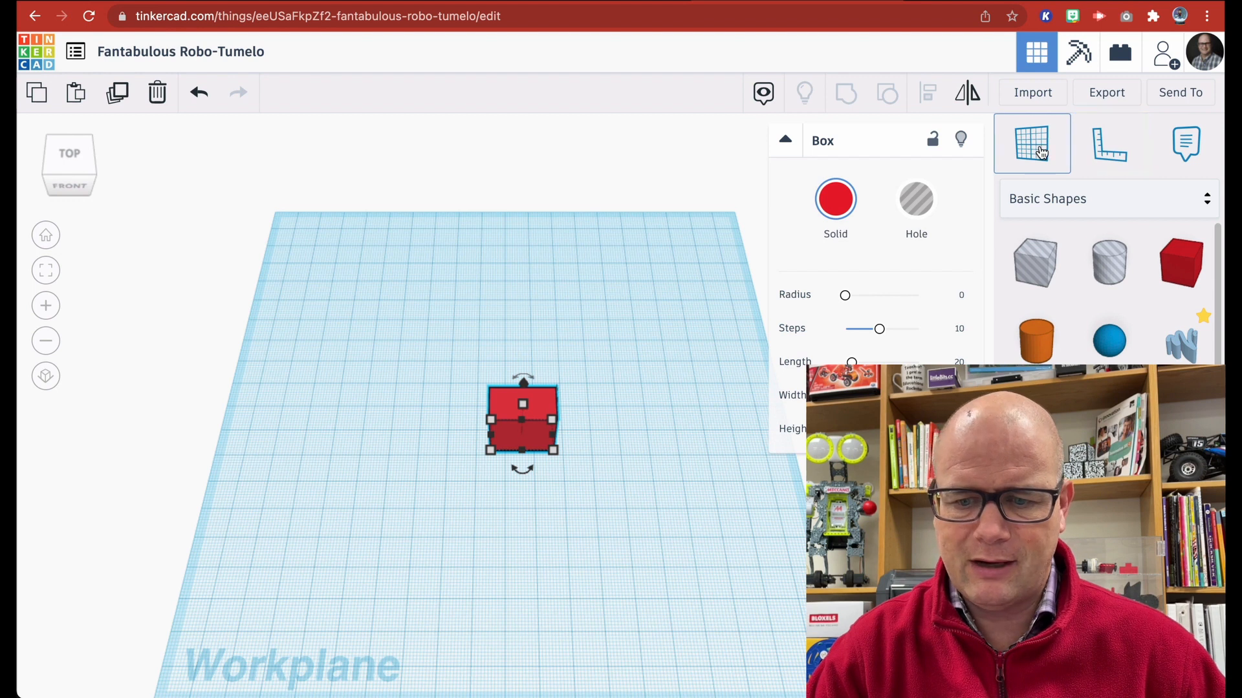
{"action": "mouse_move", "coordinate": [562, 401]}
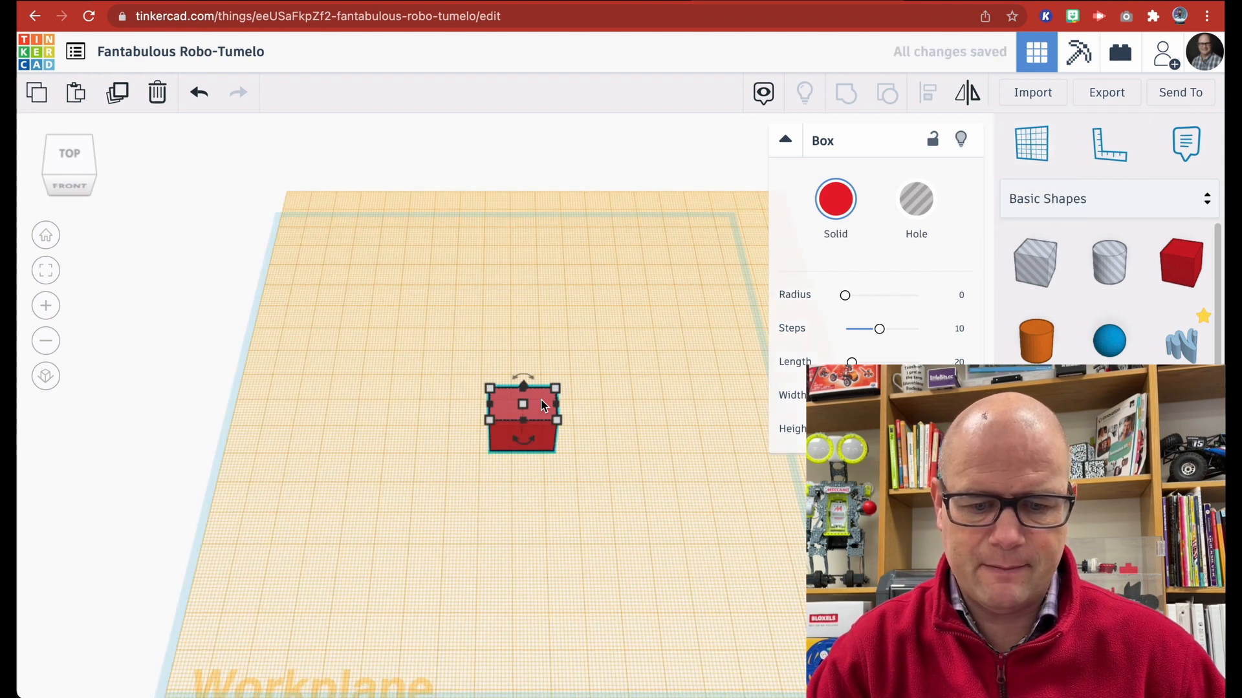
{"action": "left_click", "coordinate": [69, 165]}
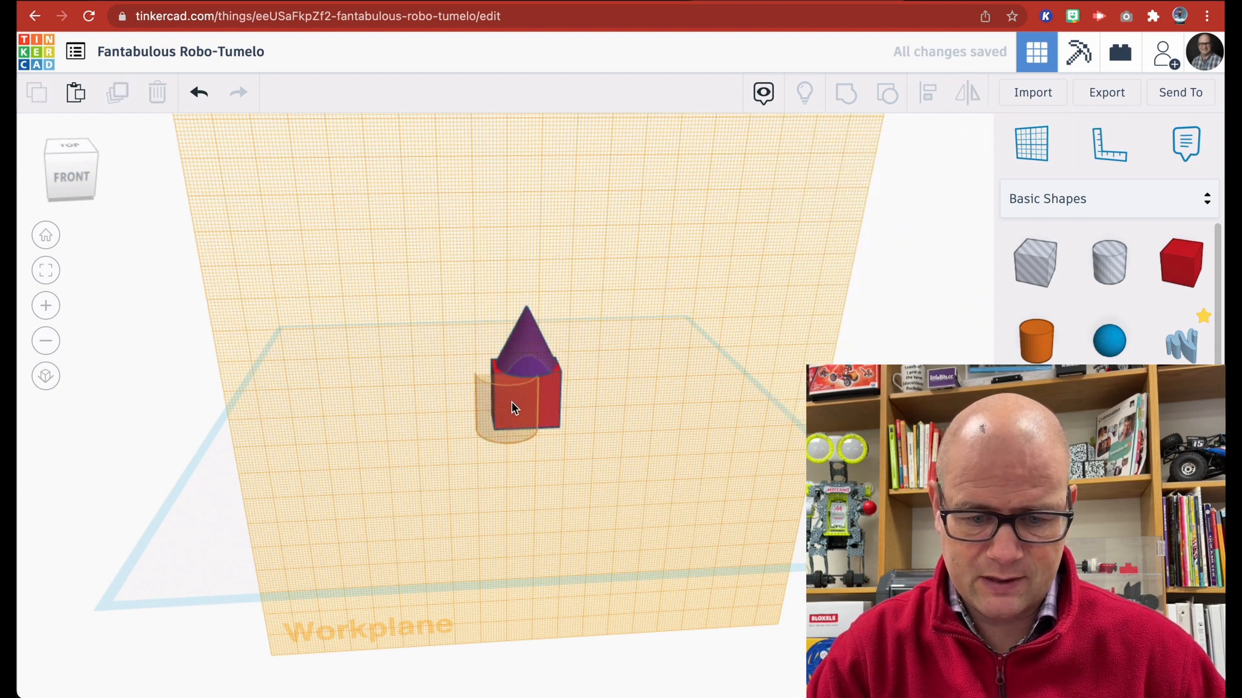
{"action": "left_click", "coordinate": [525, 396]}
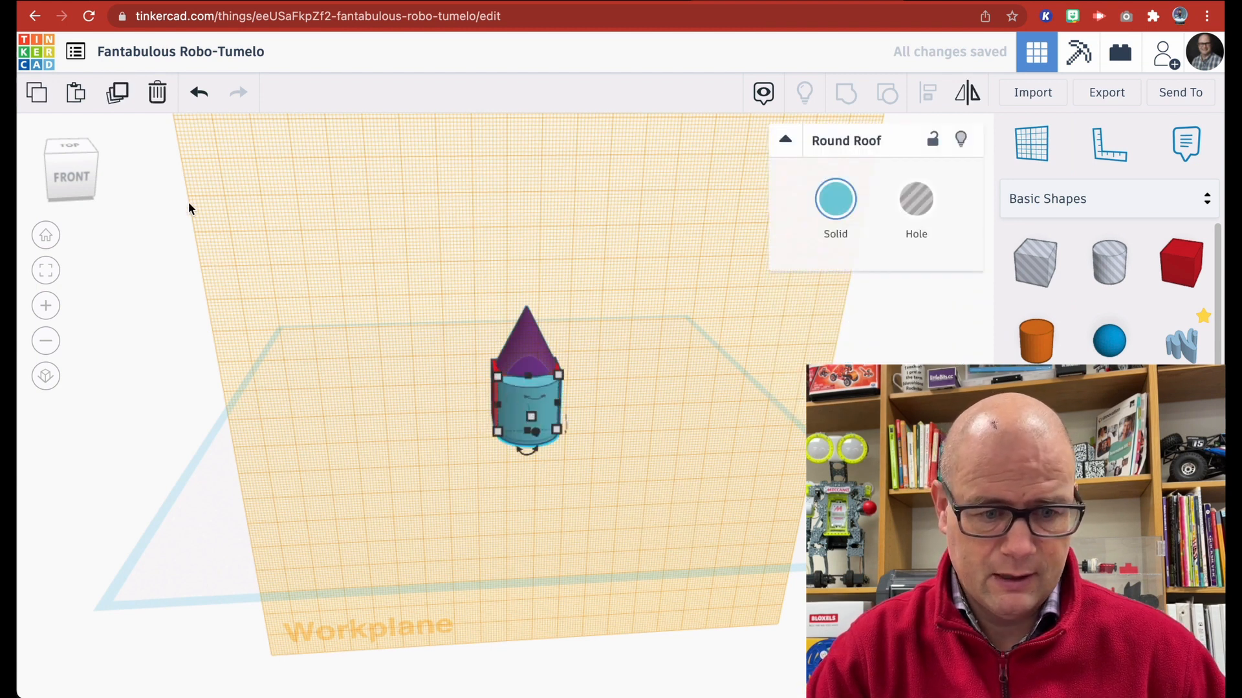
{"action": "mouse_move", "coordinate": [1032, 143]}
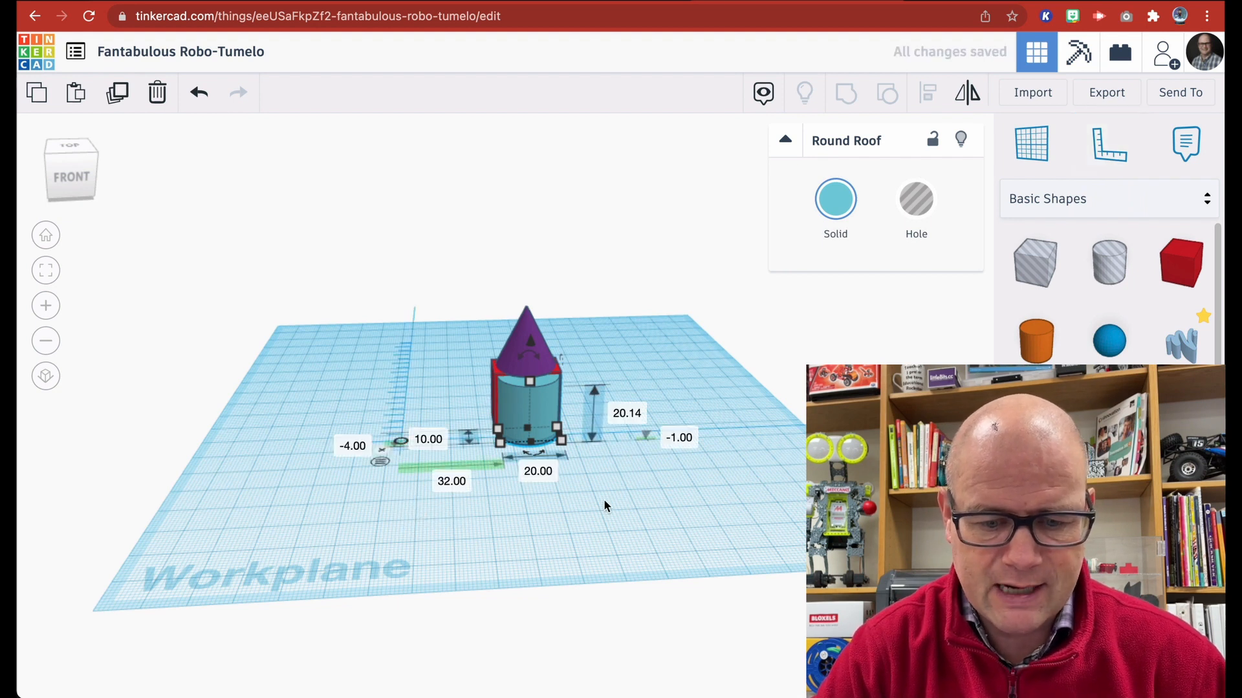
{"action": "mouse_move", "coordinate": [499, 470]}
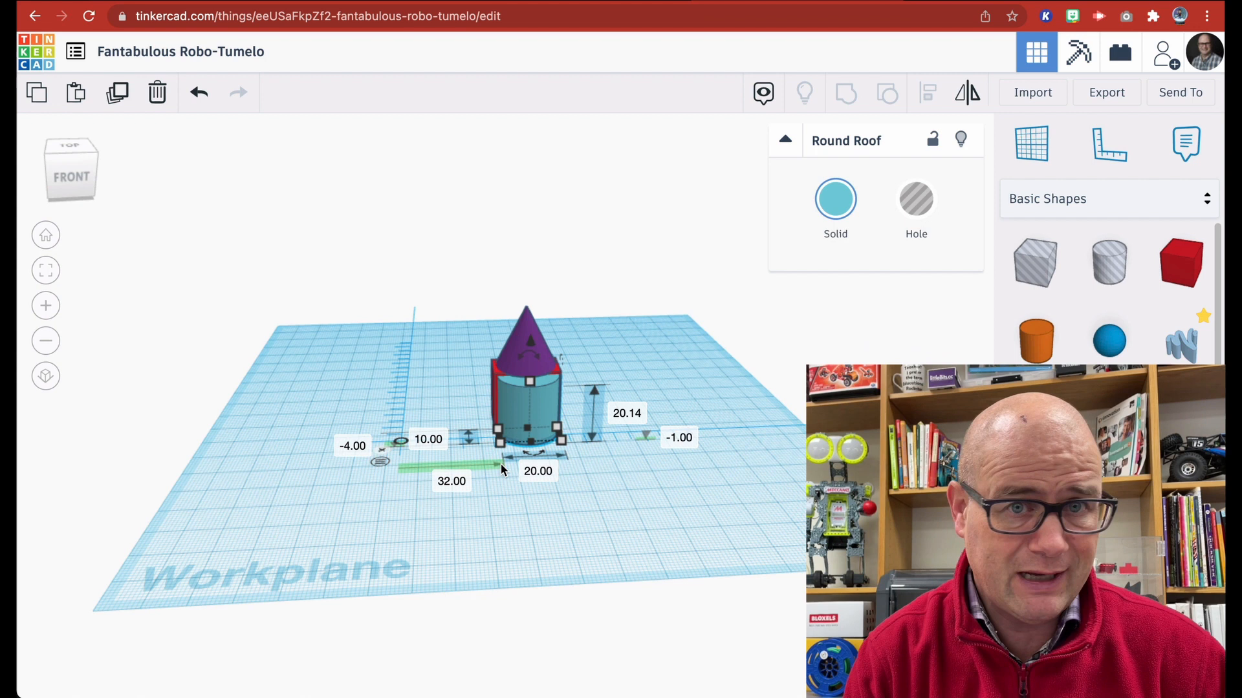
{"action": "mouse_move", "coordinate": [468, 401]}
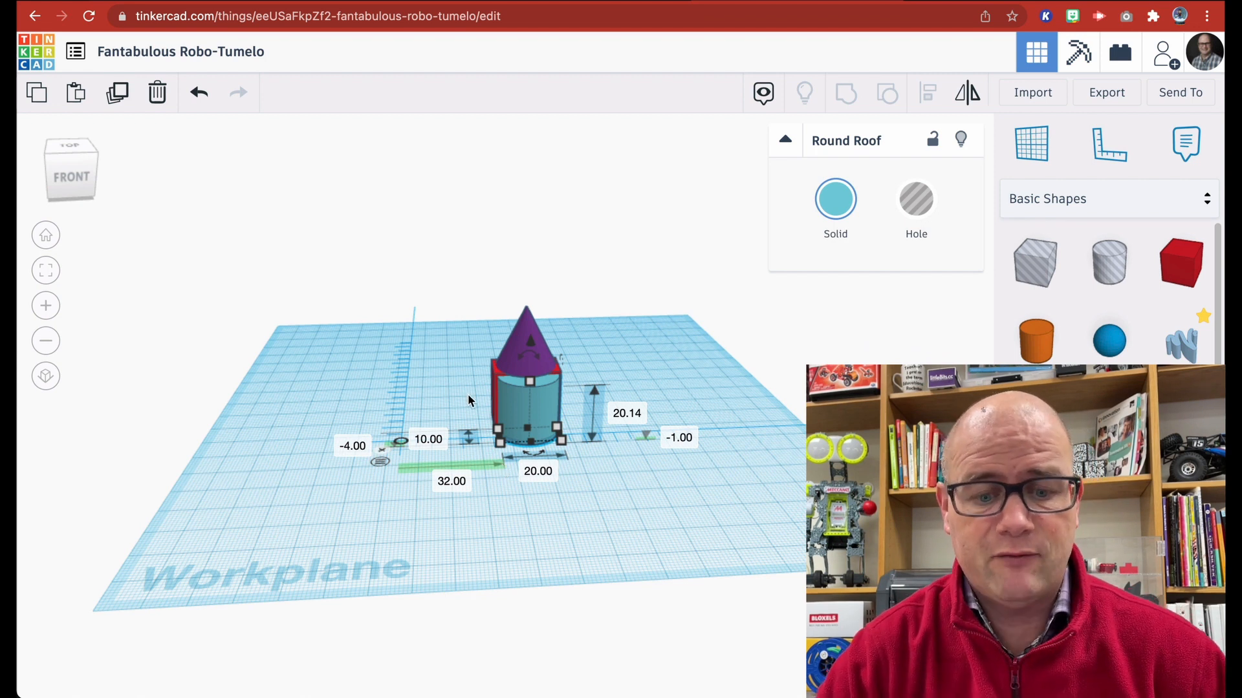
{"action": "mouse_move", "coordinate": [491, 375]}
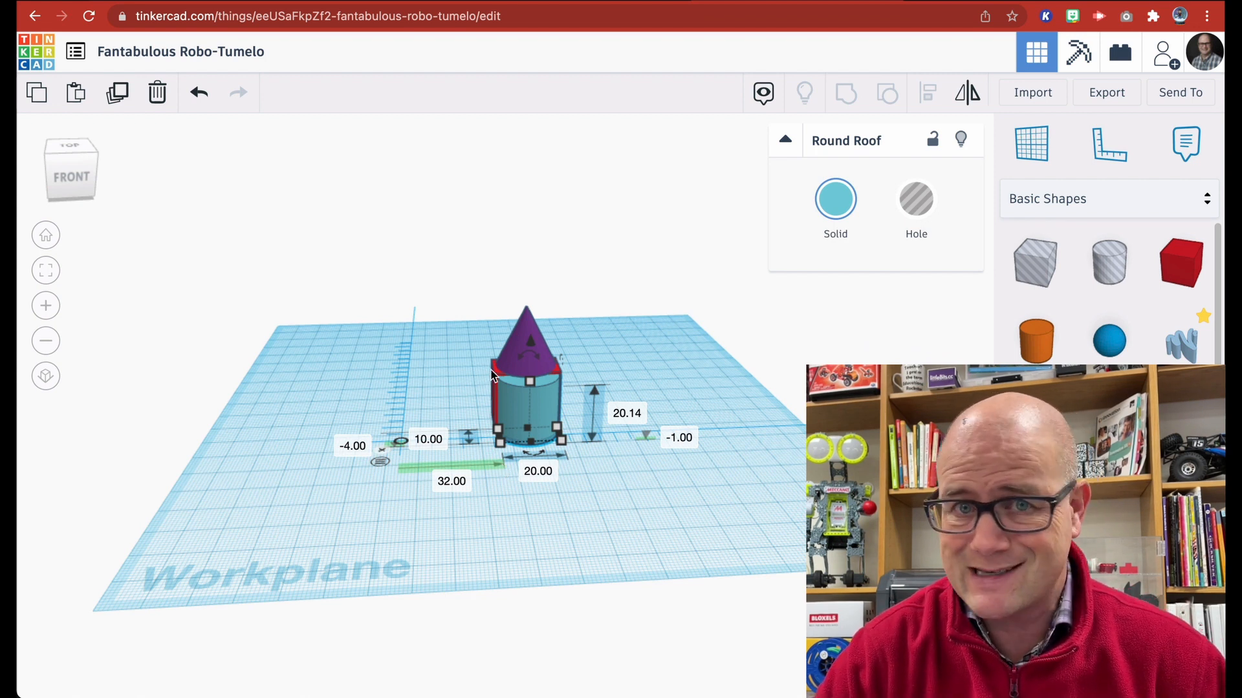
{"action": "mouse_move", "coordinate": [425, 486]}
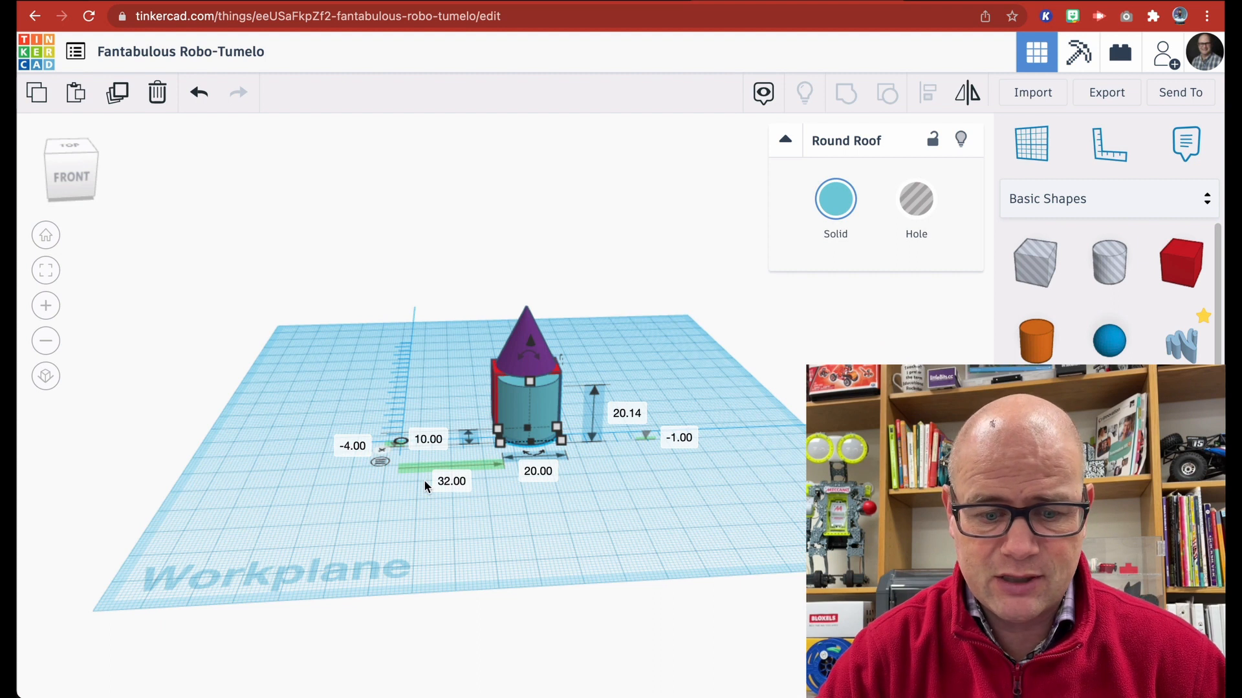
{"action": "mouse_move", "coordinate": [447, 496]}
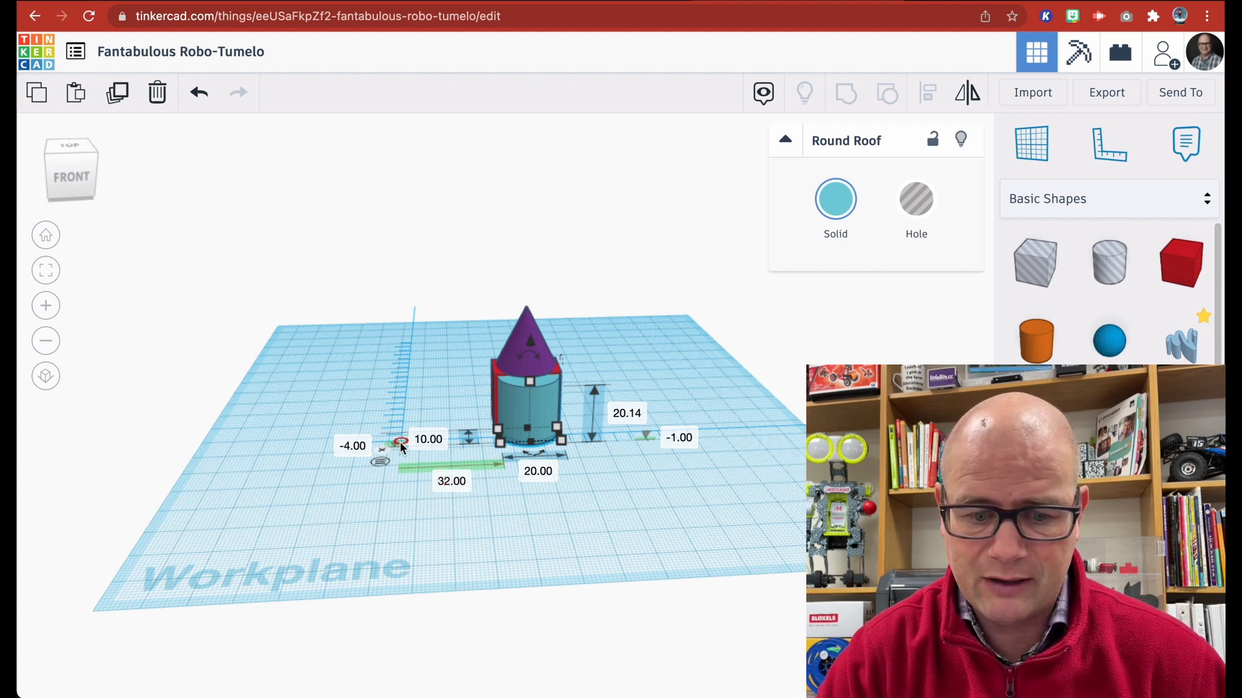
{"action": "mouse_move", "coordinate": [487, 380]}
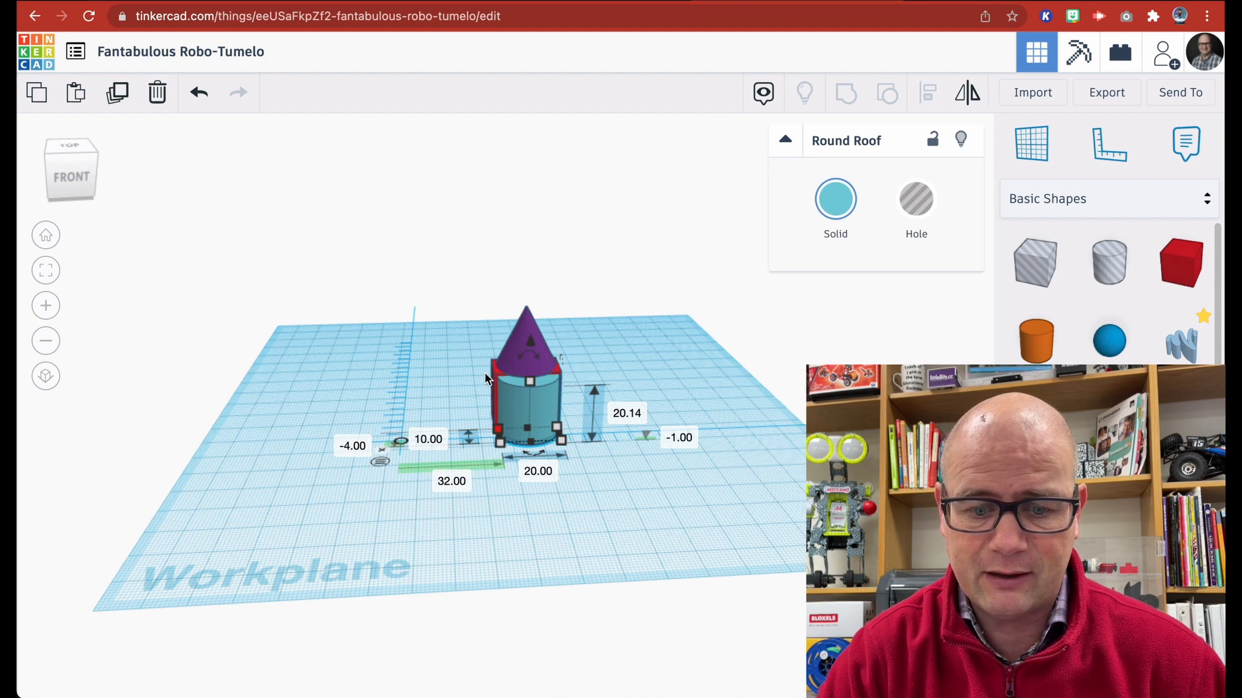
Select the red box so the ruler reports its dimensions and offsets
{"action": "left_click", "coordinate": [526, 388]}
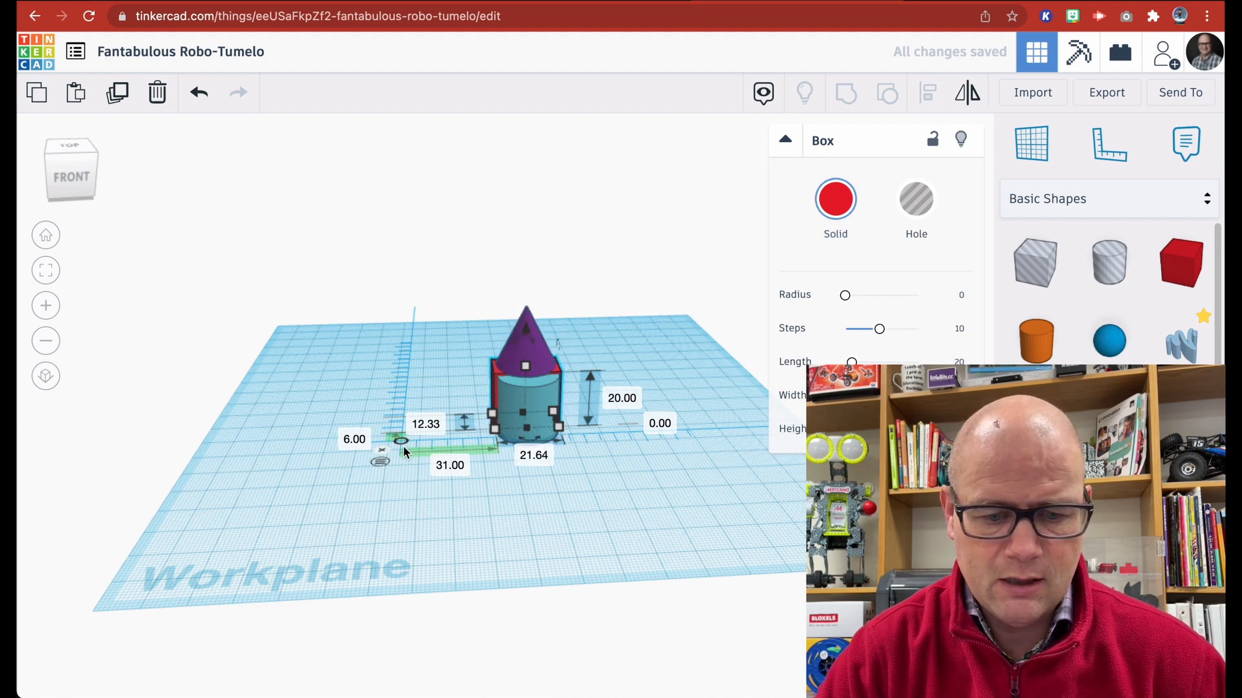
{"action": "mouse_move", "coordinate": [380, 463]}
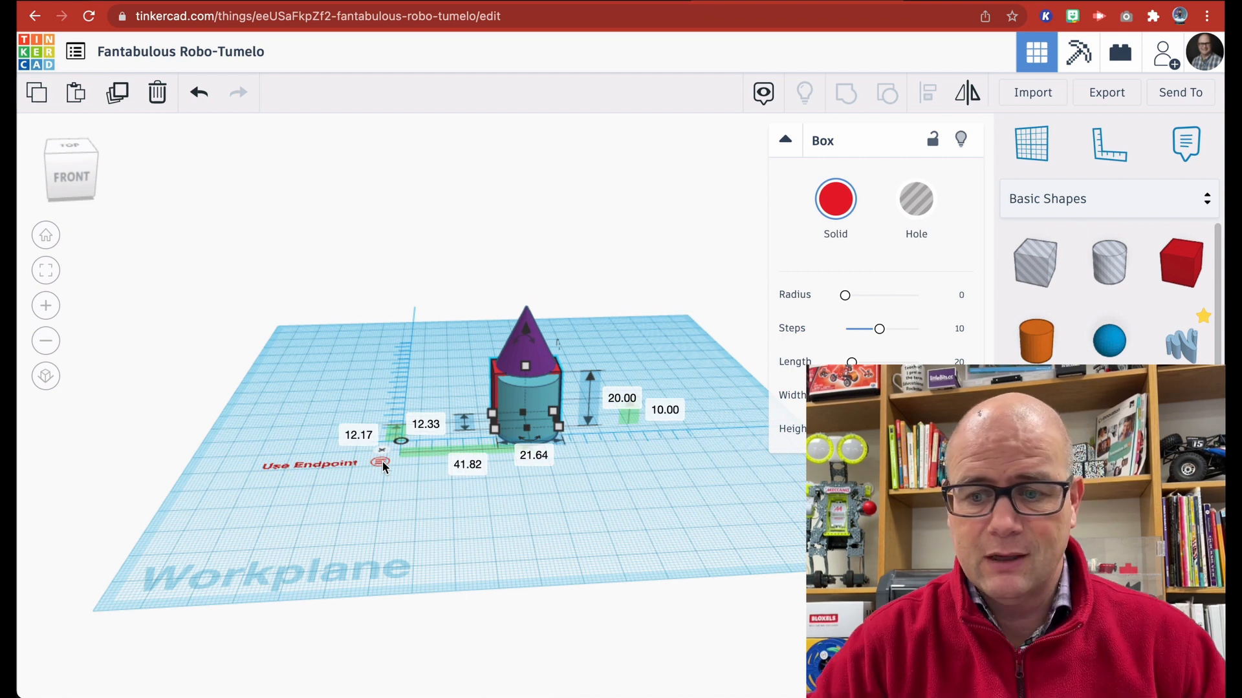
{"action": "mouse_move", "coordinate": [1186, 144]}
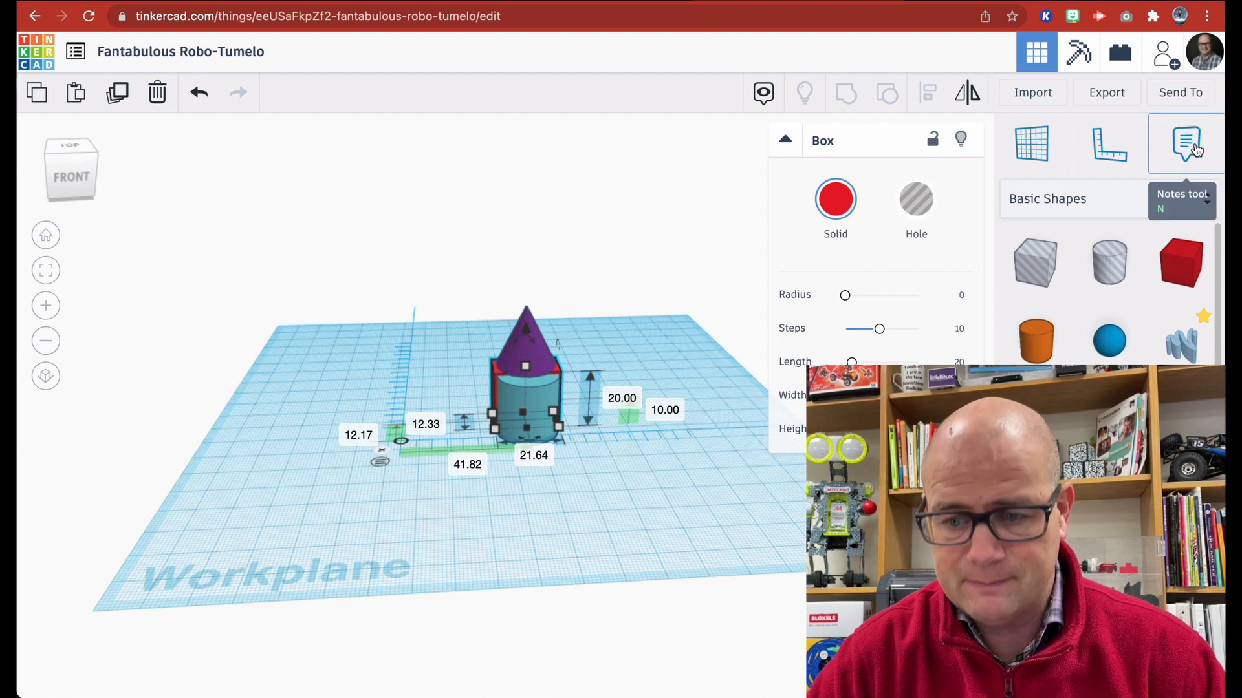
{"action": "mouse_move", "coordinate": [568, 247]}
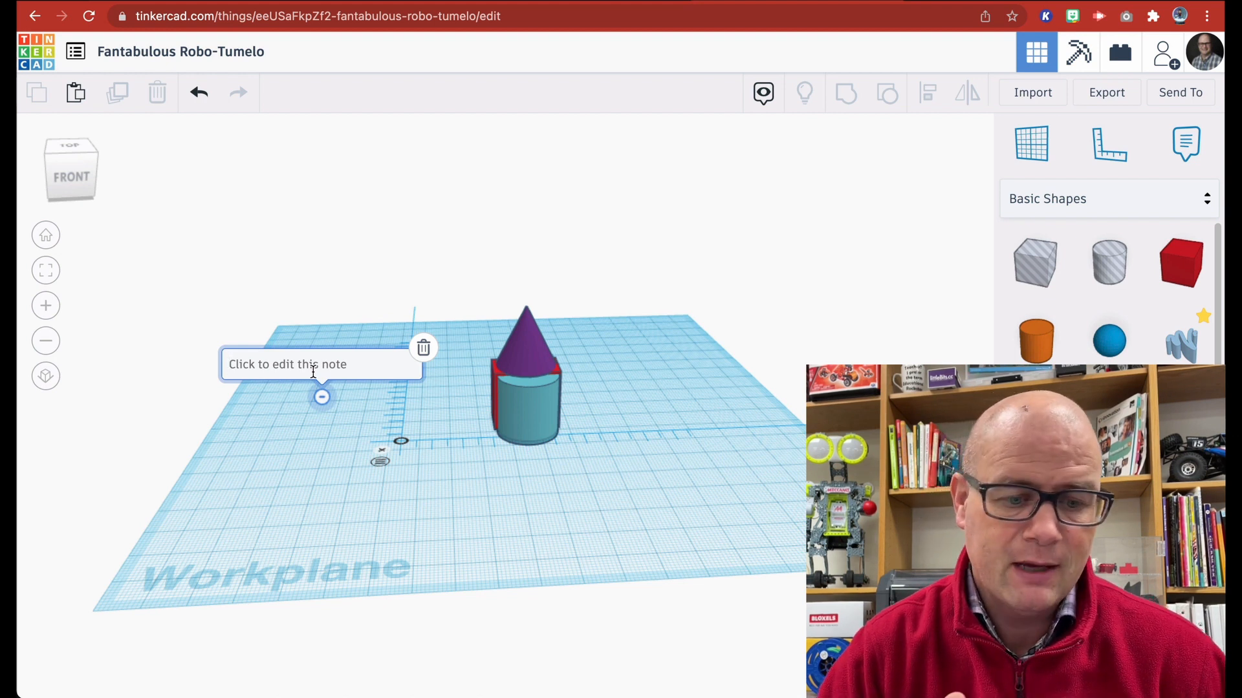
{"action": "mouse_move", "coordinate": [403, 372]}
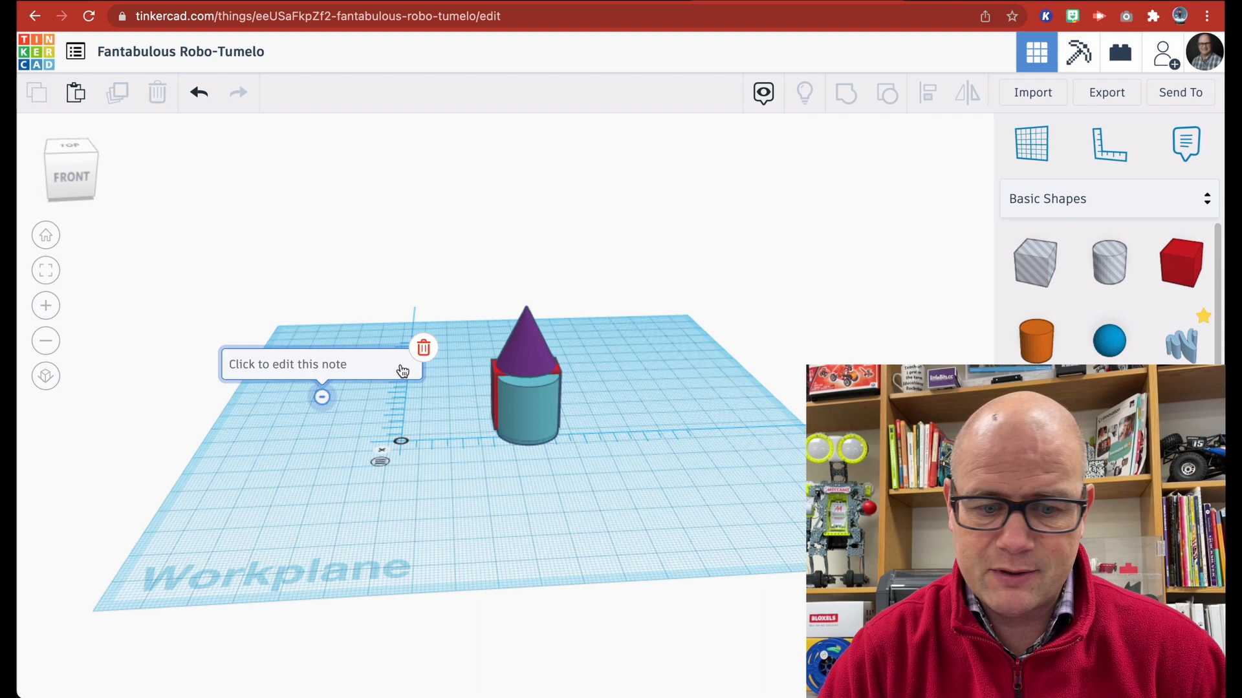
{"action": "mouse_move", "coordinate": [303, 358]}
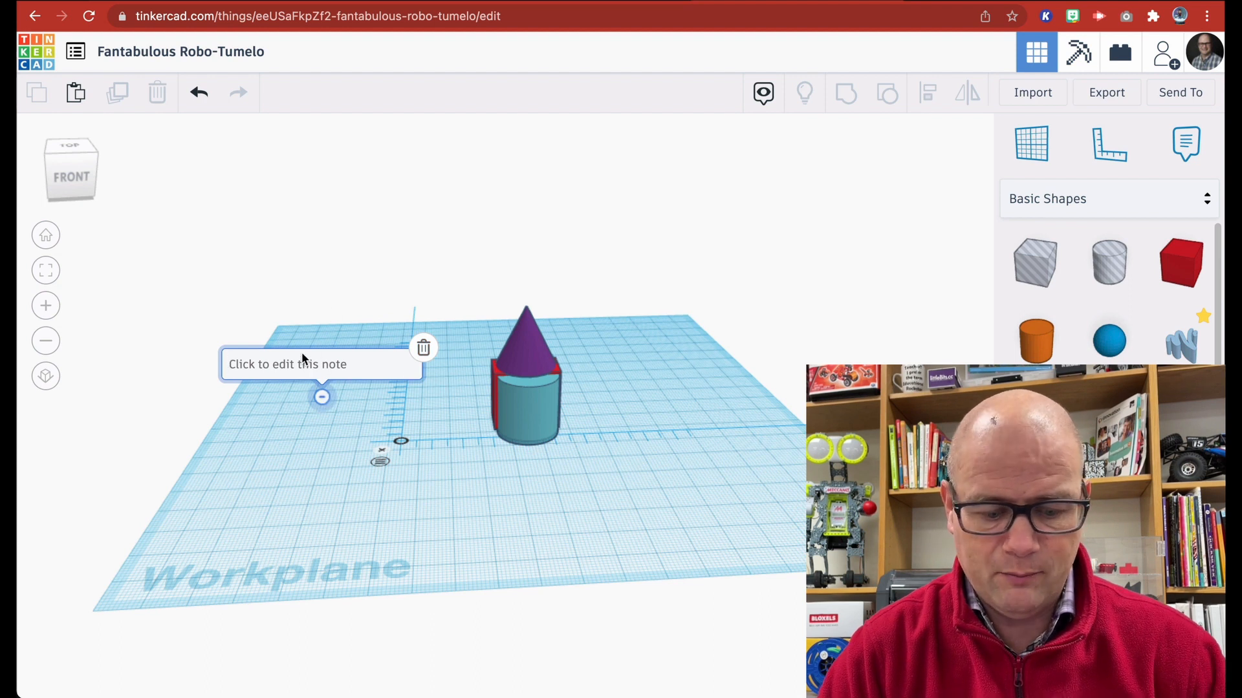
Begin editing the new blank note placed beside the house shape
{"action": "left_click", "coordinate": [321, 365]}
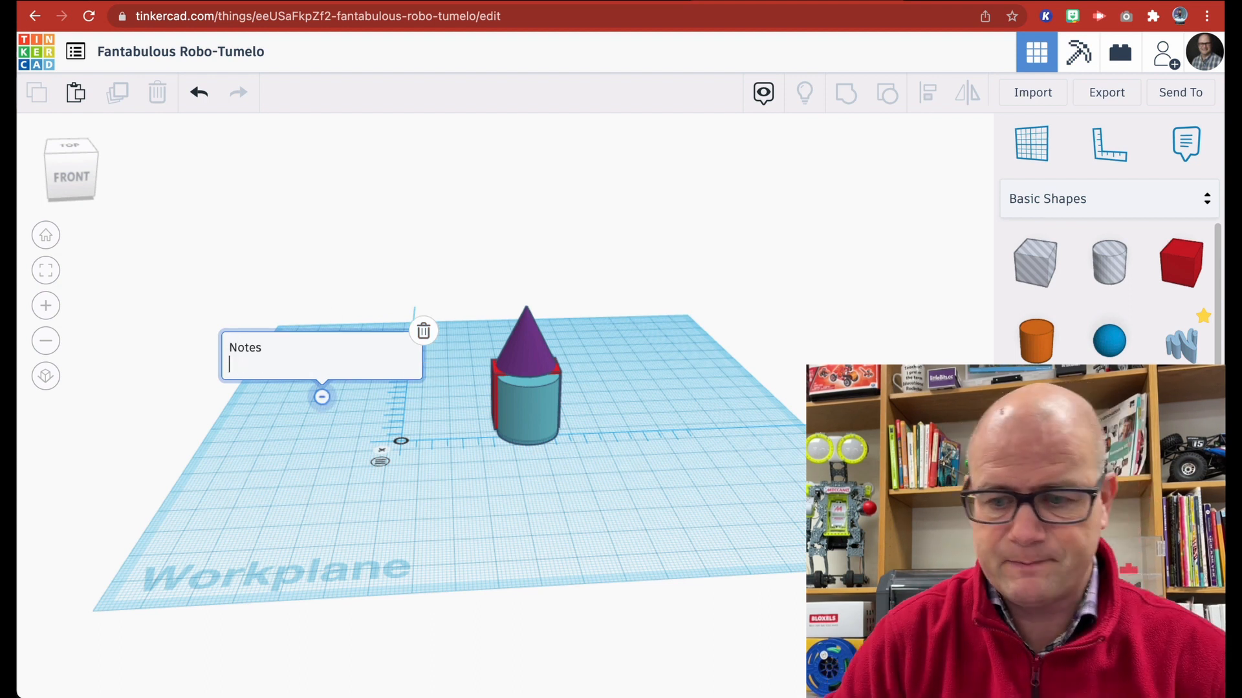
{"action": "mouse_move", "coordinate": [287, 268]}
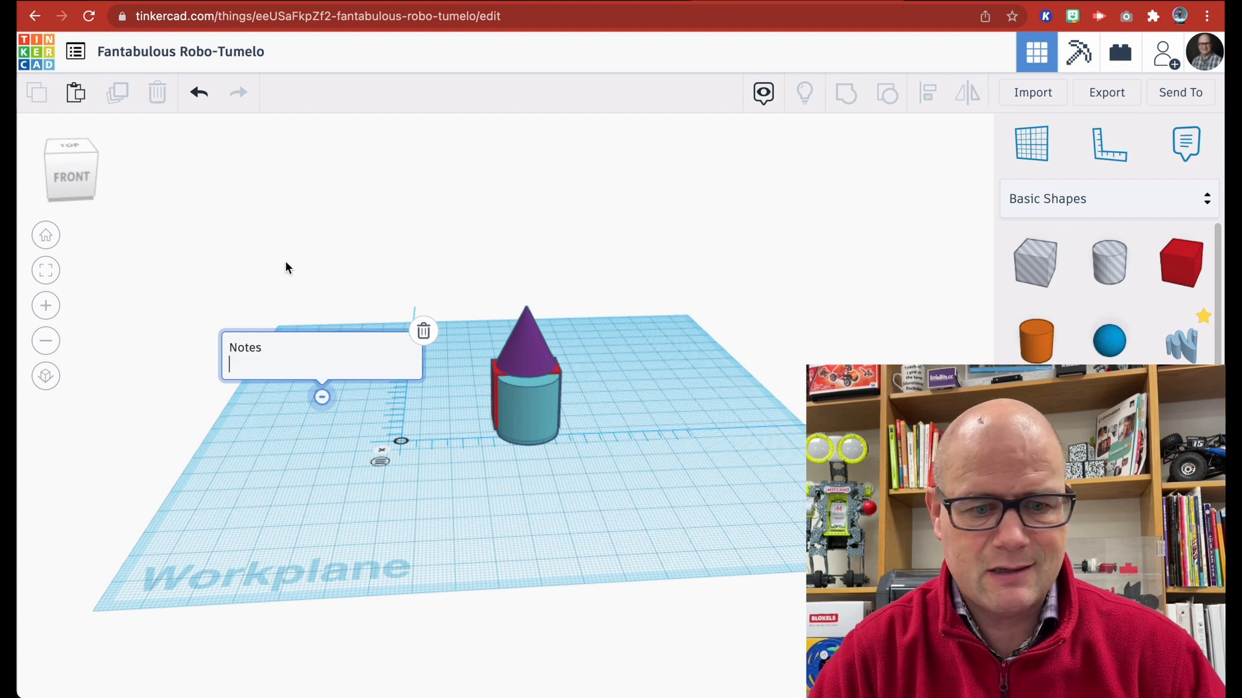
{"action": "mouse_move", "coordinate": [685, 315]}
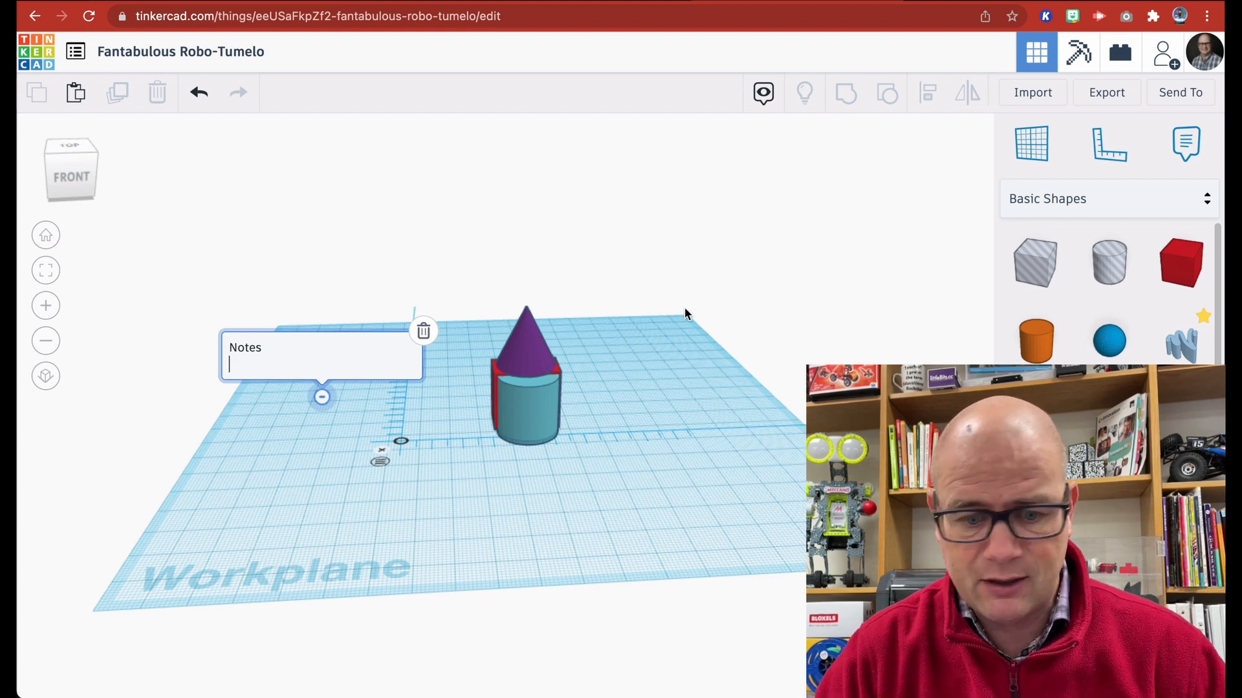
{"action": "mouse_move", "coordinate": [697, 305]}
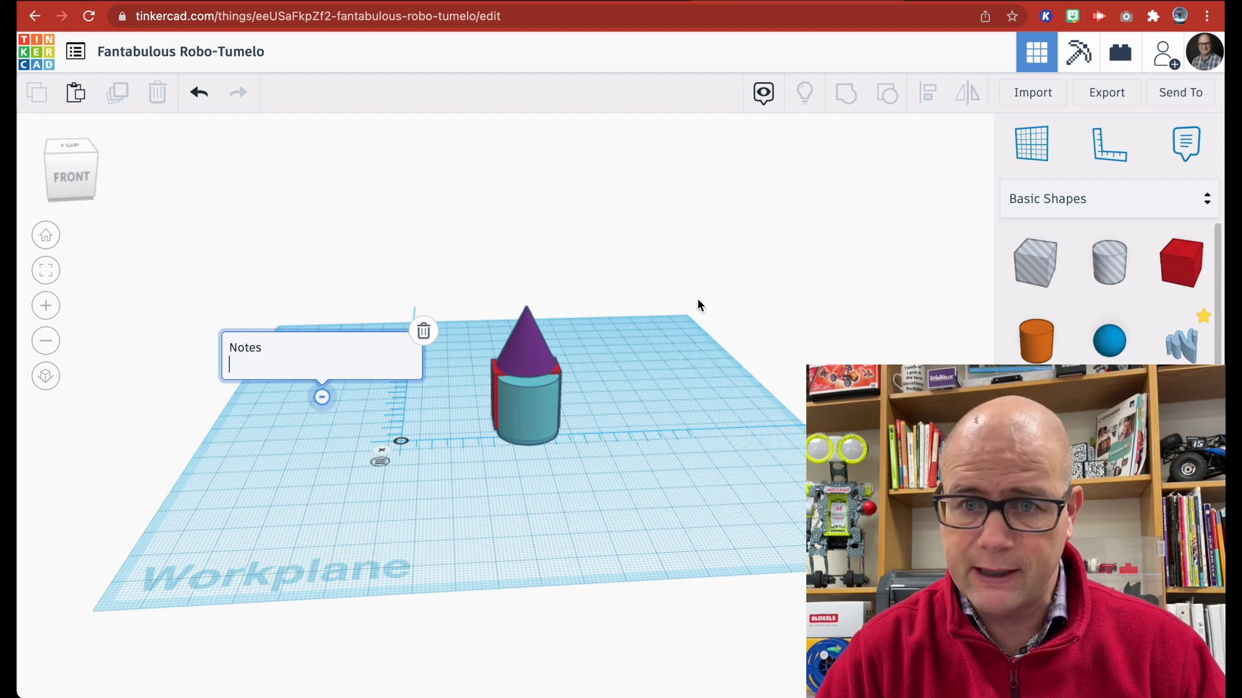
{"action": "mouse_move", "coordinate": [642, 257]}
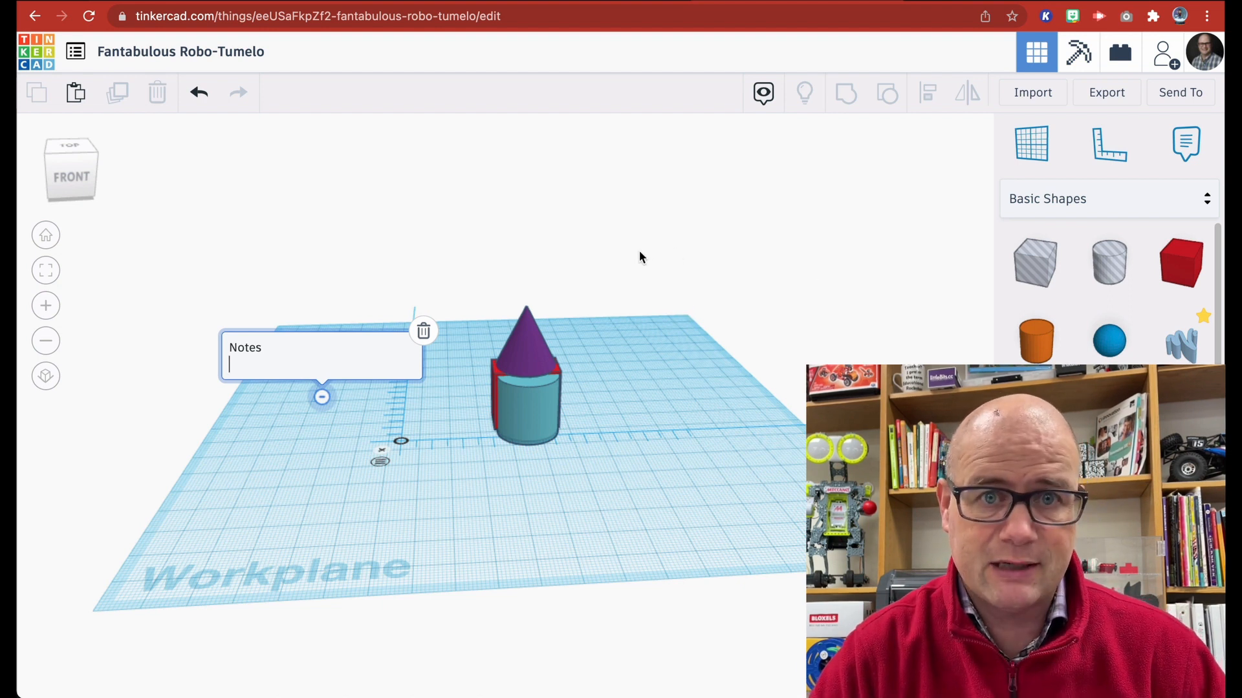
{"action": "mouse_move", "coordinate": [701, 231]}
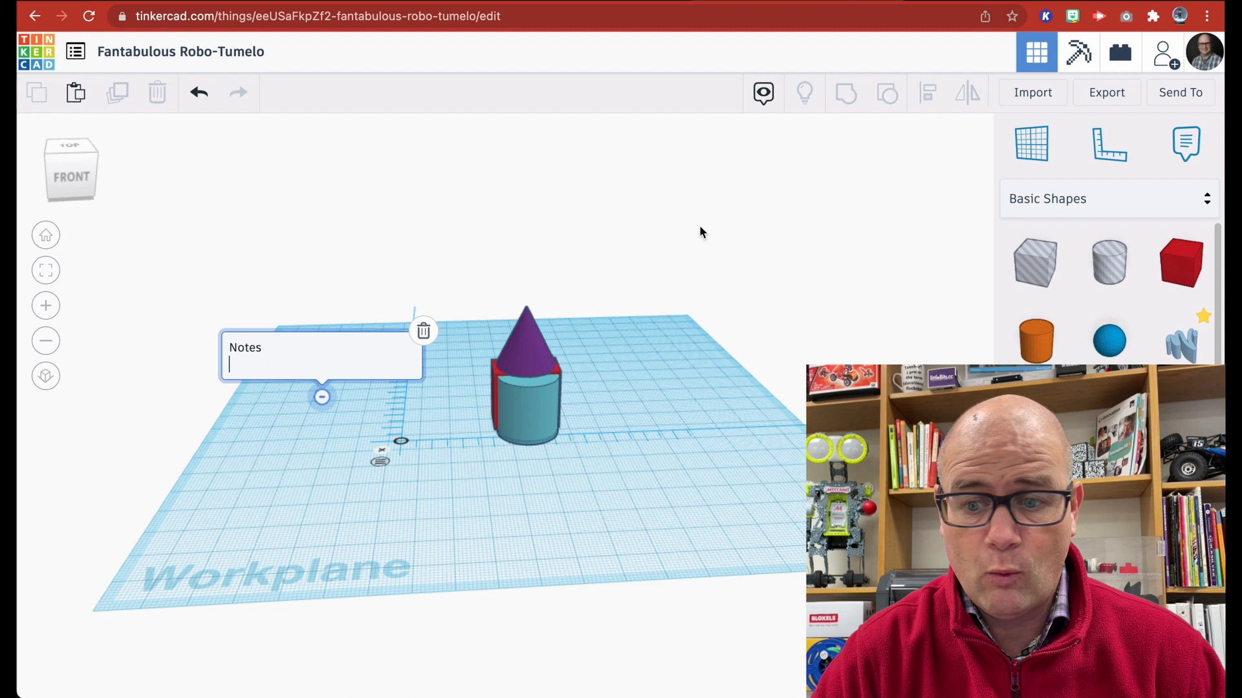
{"action": "mouse_move", "coordinate": [1106, 91]}
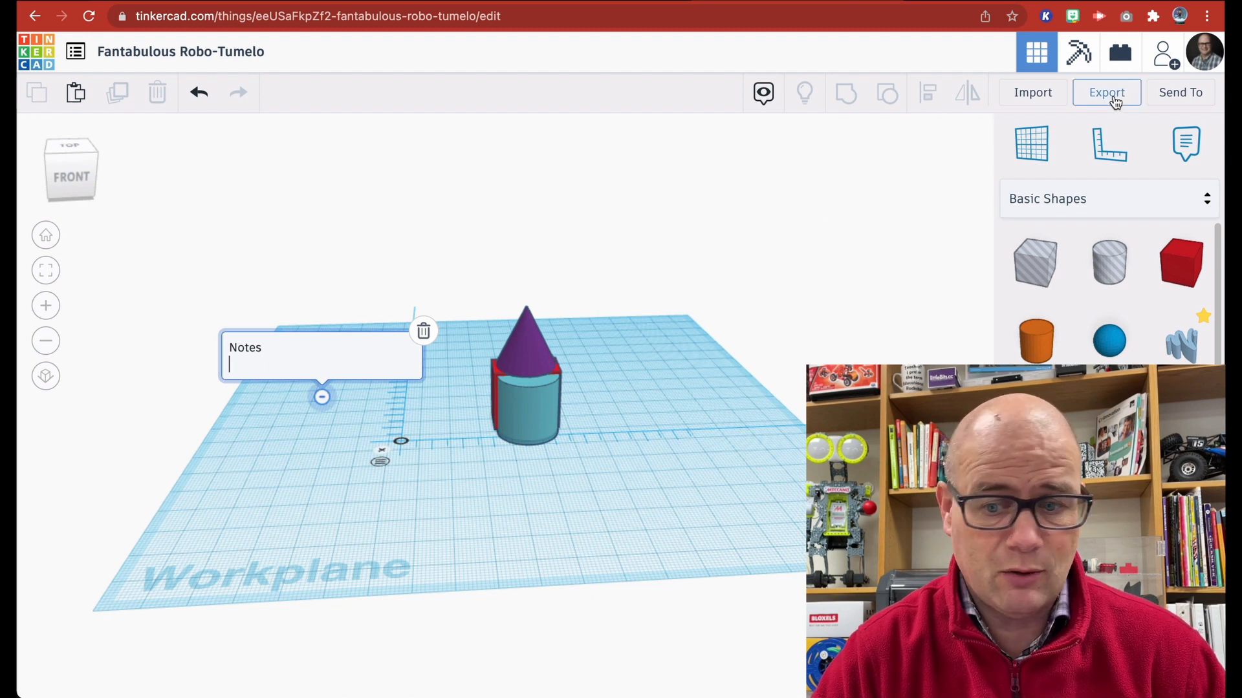
{"action": "left_click", "coordinate": [1106, 92]}
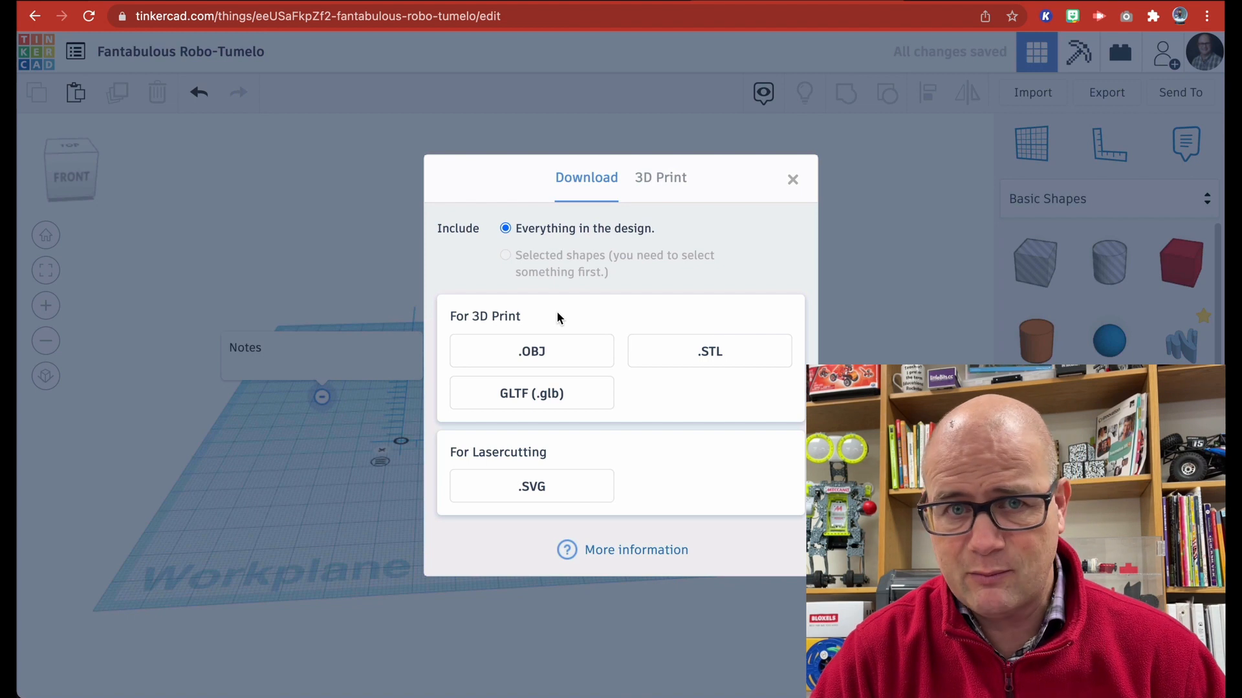
{"action": "mouse_move", "coordinate": [709, 351]}
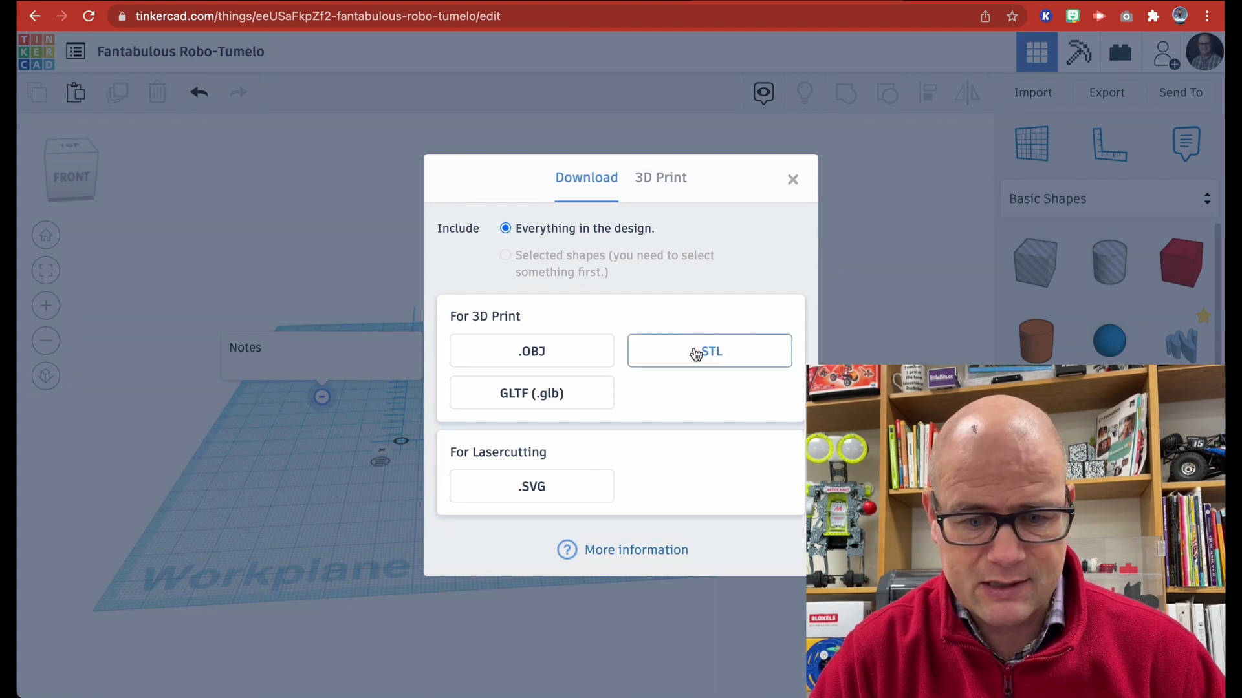
{"action": "mouse_move", "coordinate": [708, 351]}
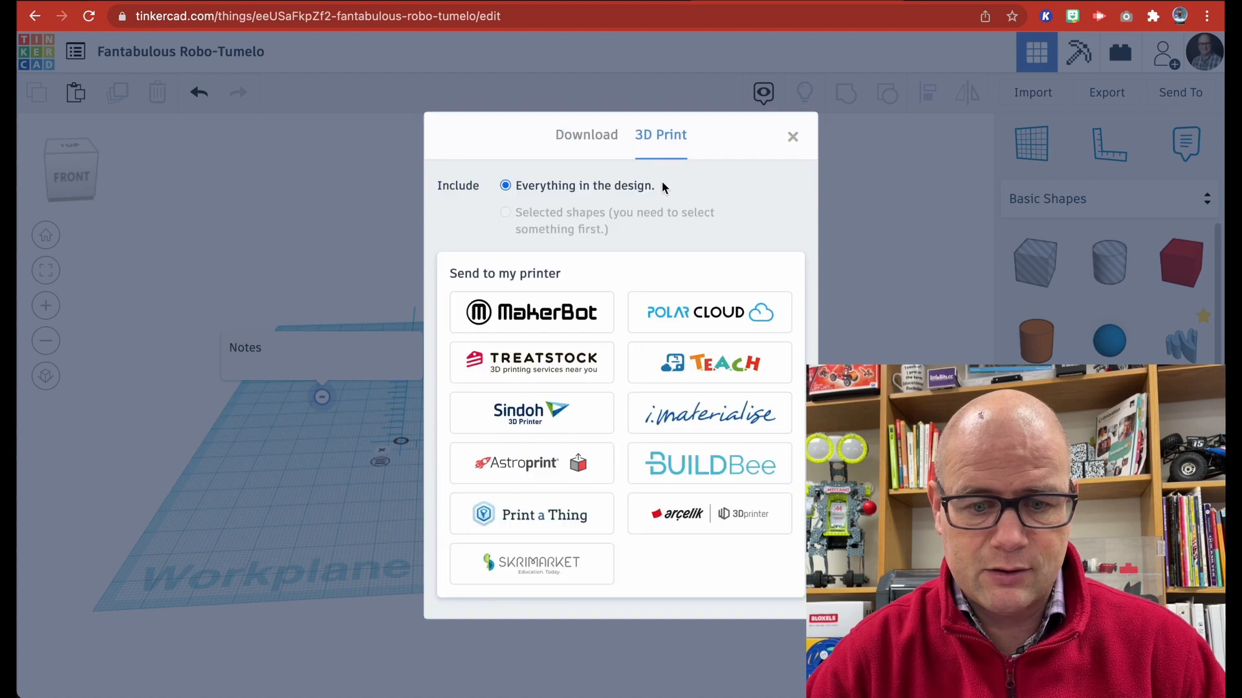
{"action": "mouse_move", "coordinate": [646, 399]}
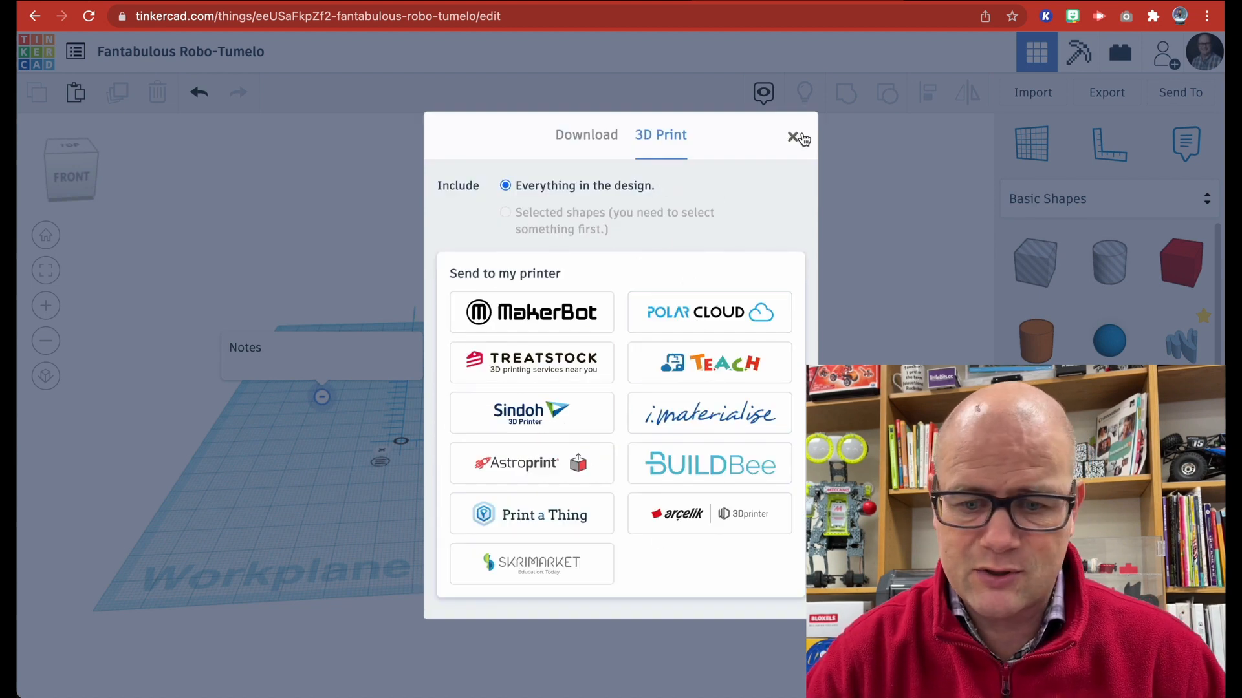
{"action": "left_click", "coordinate": [796, 138]}
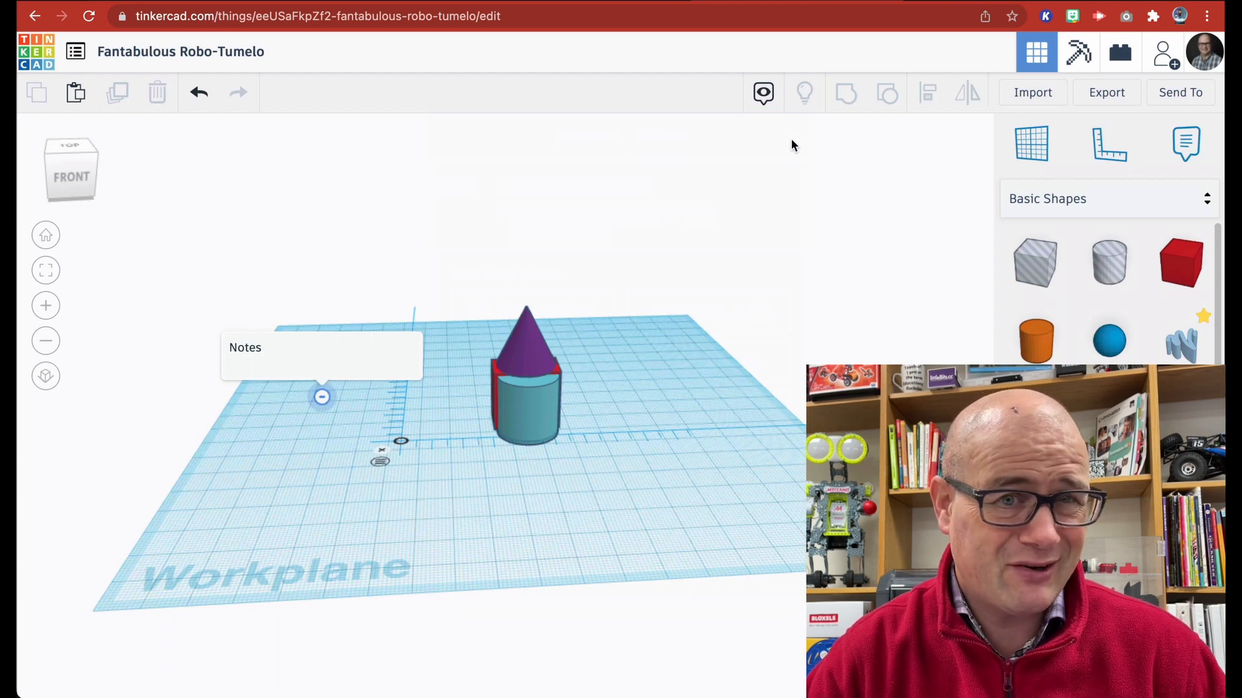